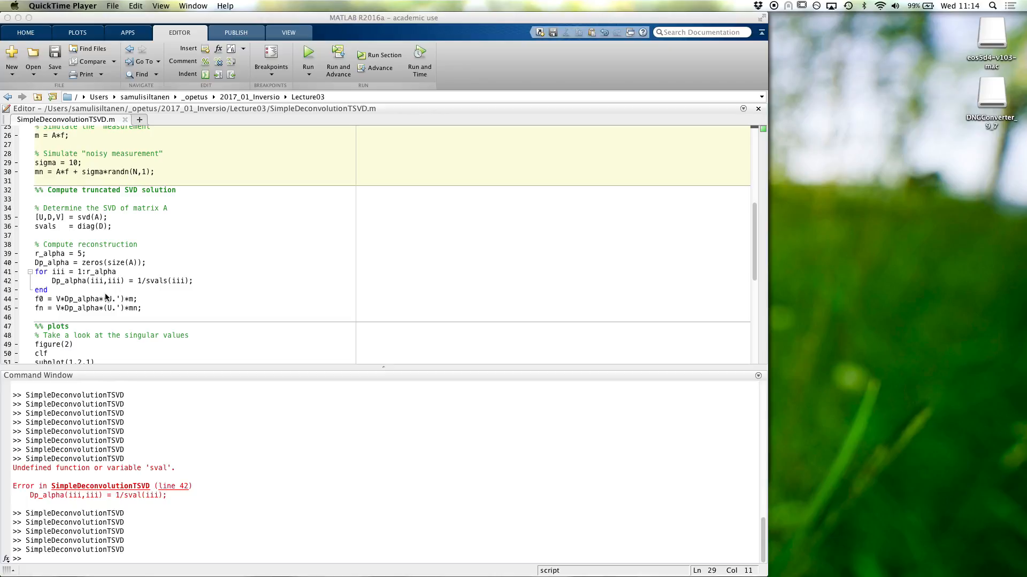
Reword the plots comment to read 'and its' so it mentions the matrix.
scroll("down", 3)
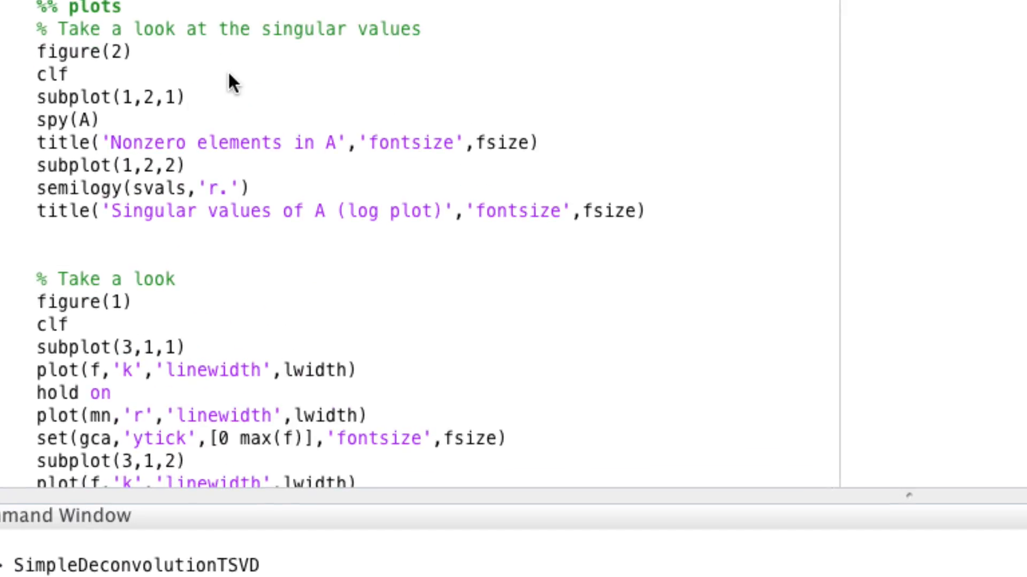
left_click(260, 28)
type("matrix ")
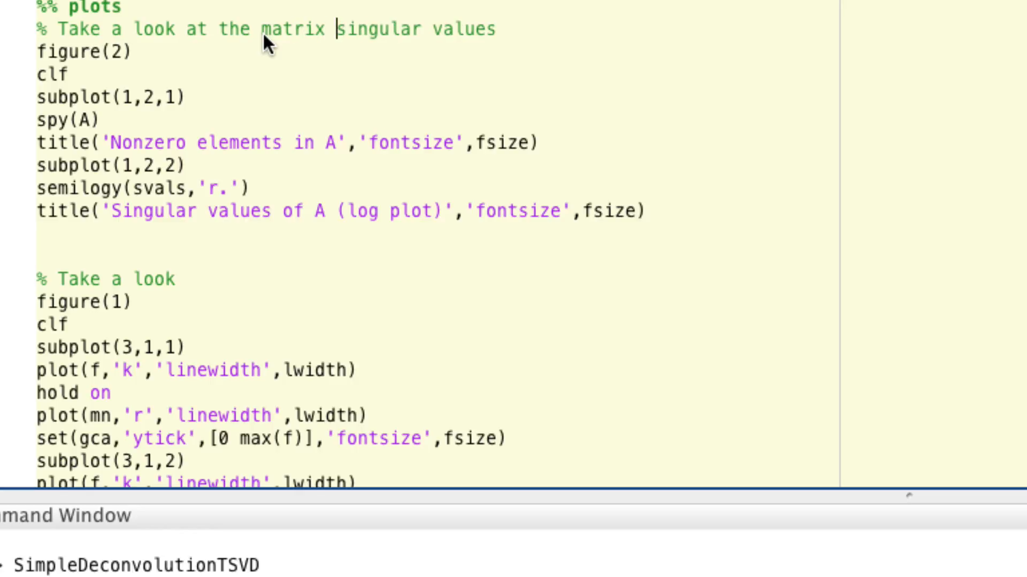
type("and its")
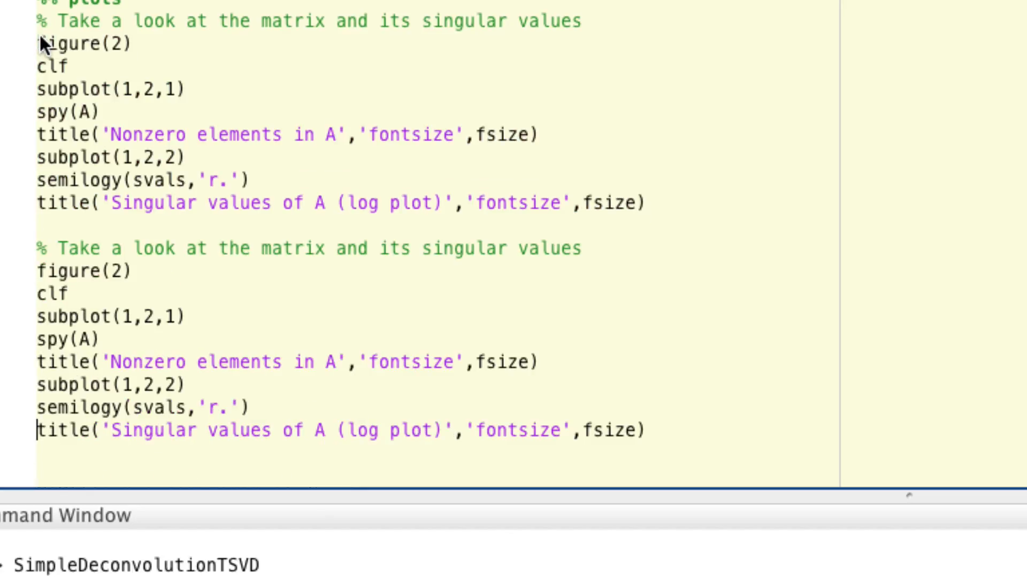
mouse_move(190, 265)
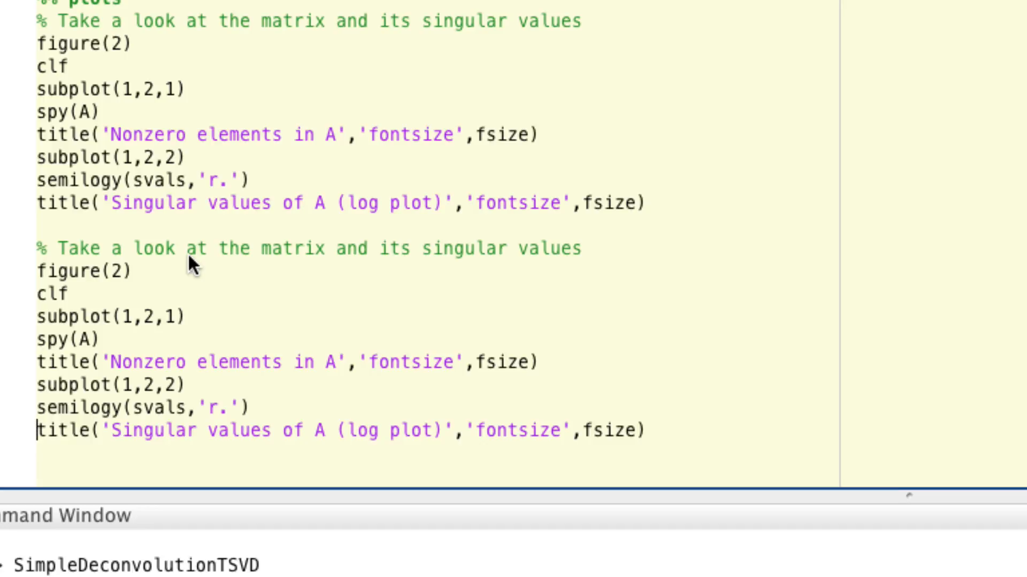
Retype the copied block's comment to describe the first few singular vectors.
left_click_drag(220, 248, 135, 271)
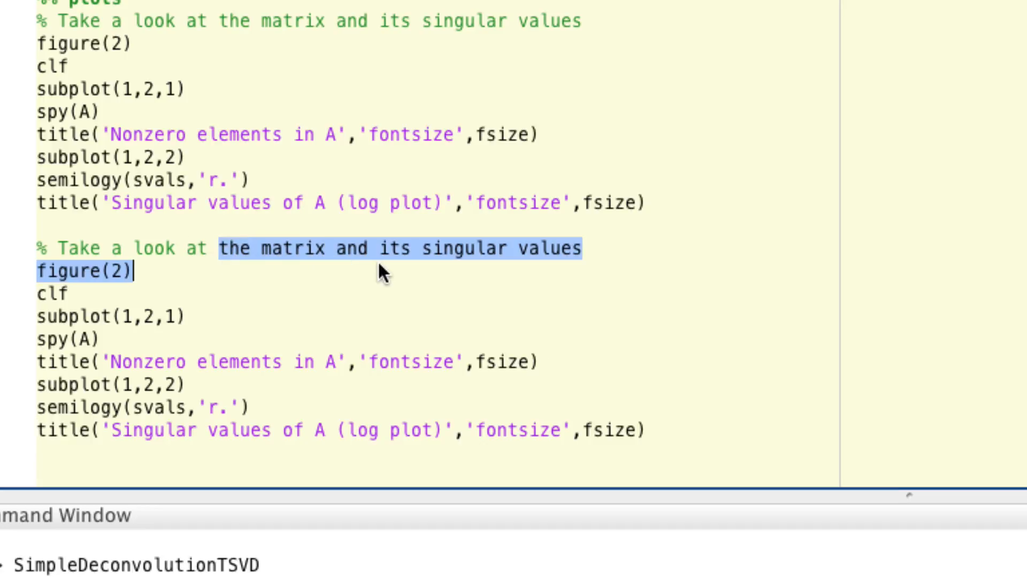
type("few")
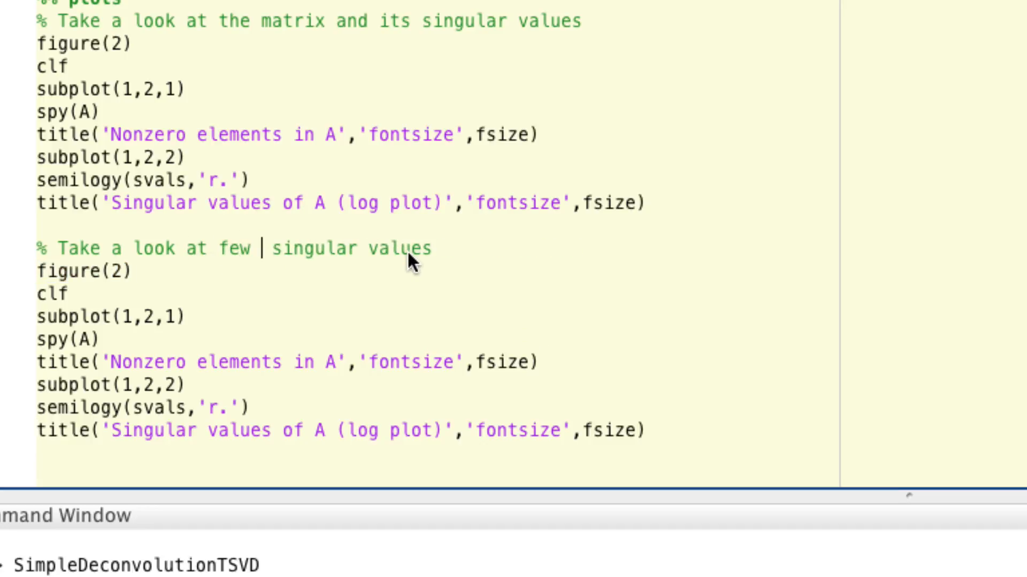
type("first")
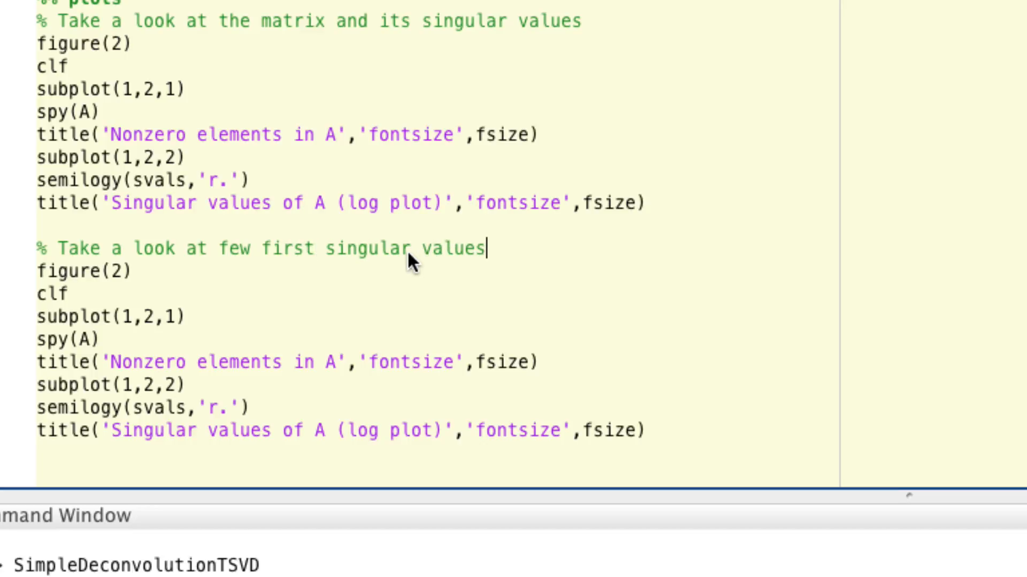
type("vect")
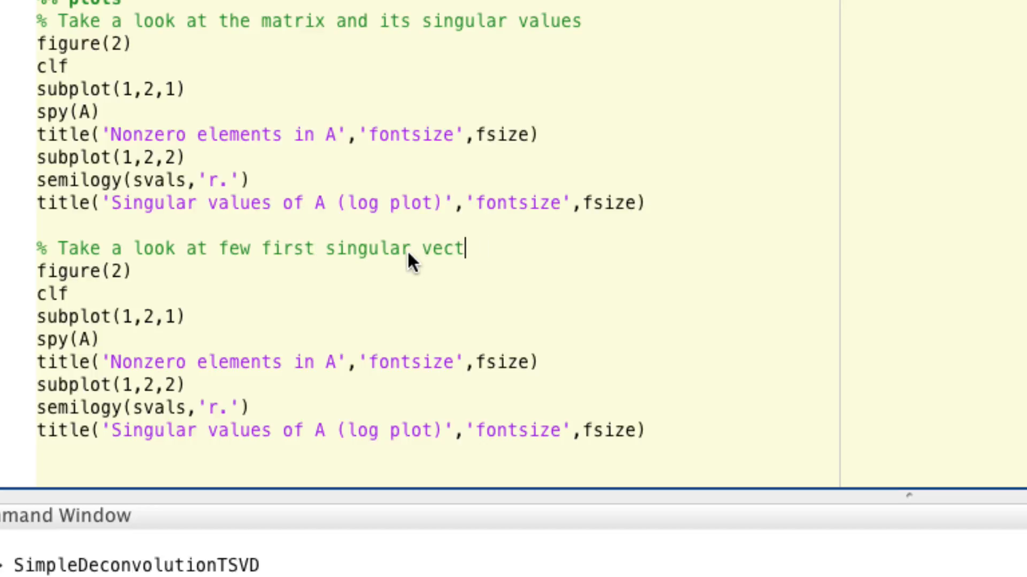
type("ors")
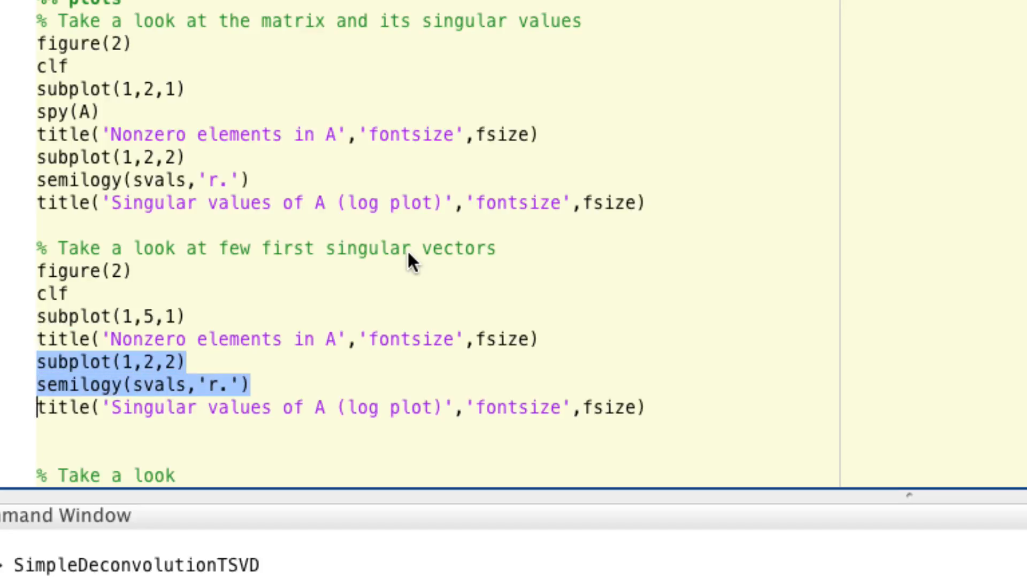
Replace the leftover lines with plot(V(:,1)) for the first singular vector.
key("Delete")
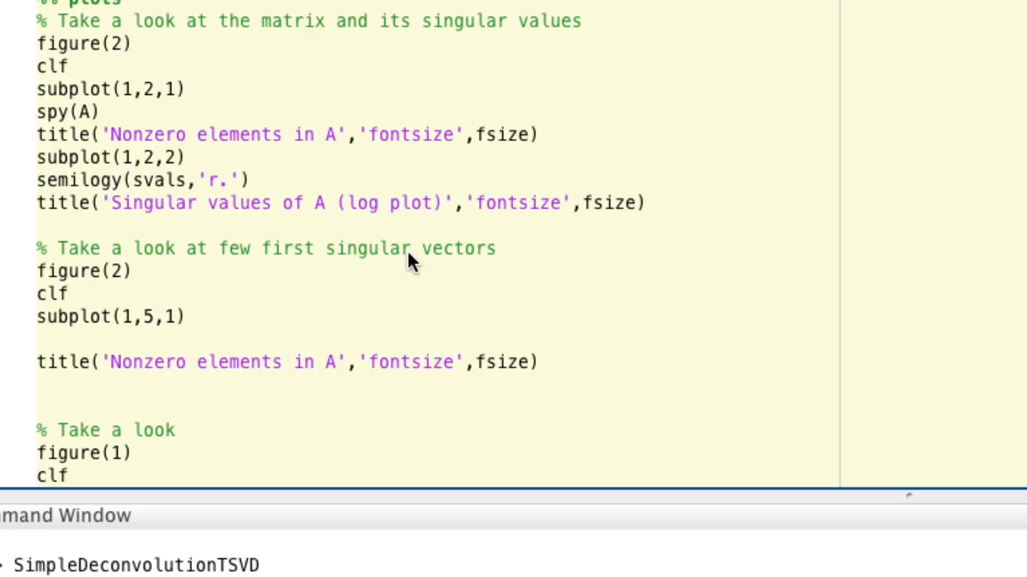
type("plot()")
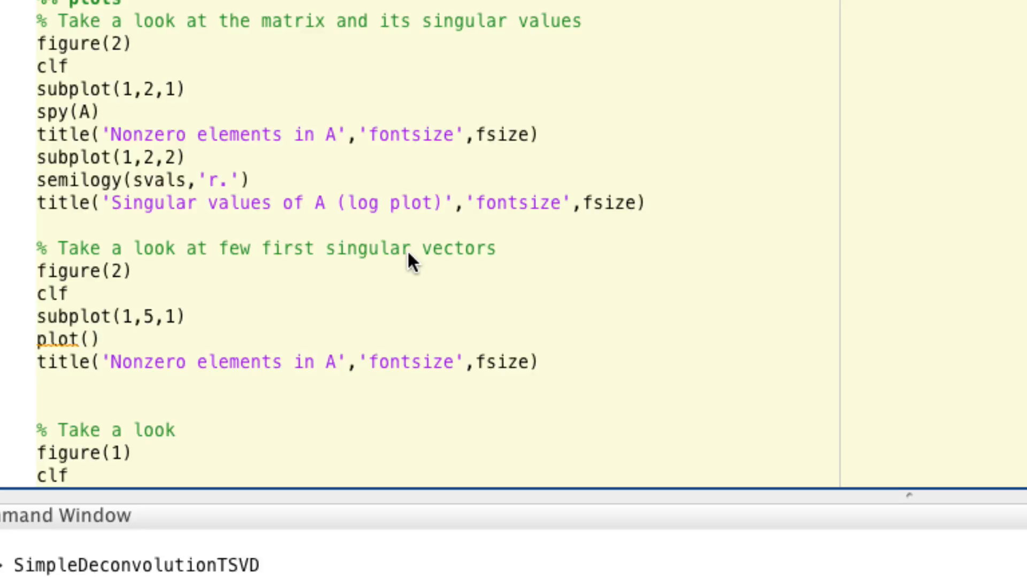
left_click(85, 339)
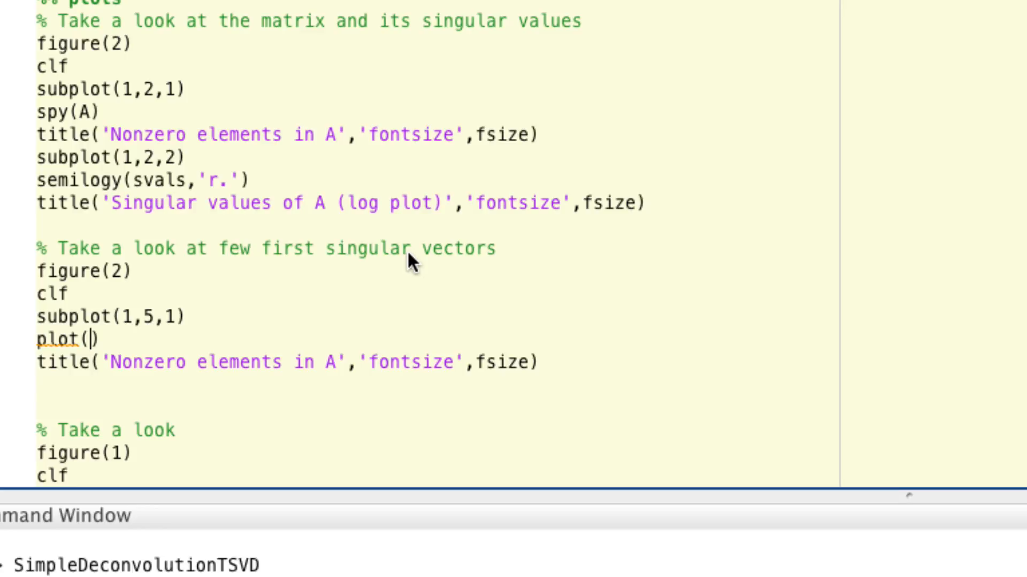
type("V(")
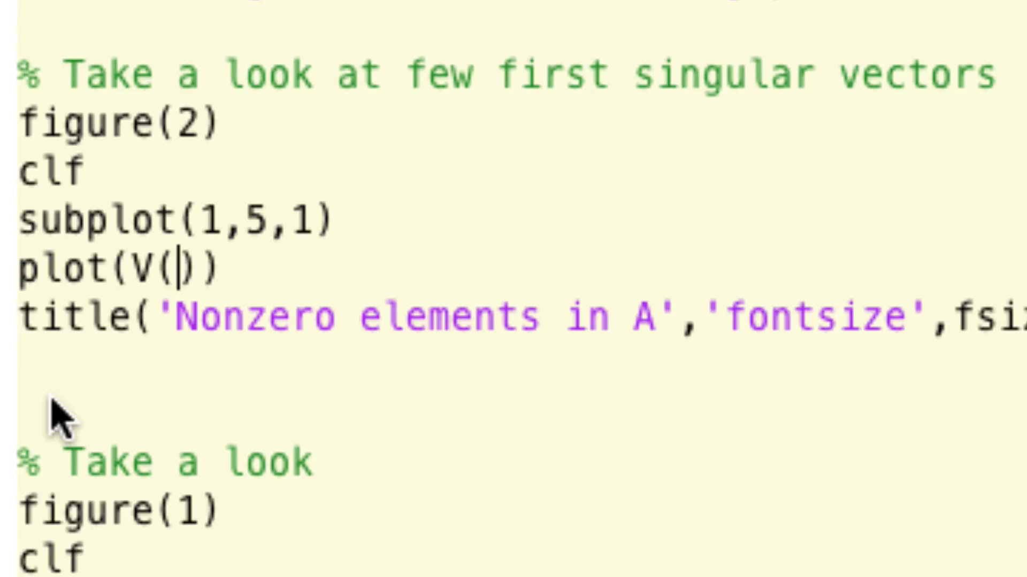
type(":")
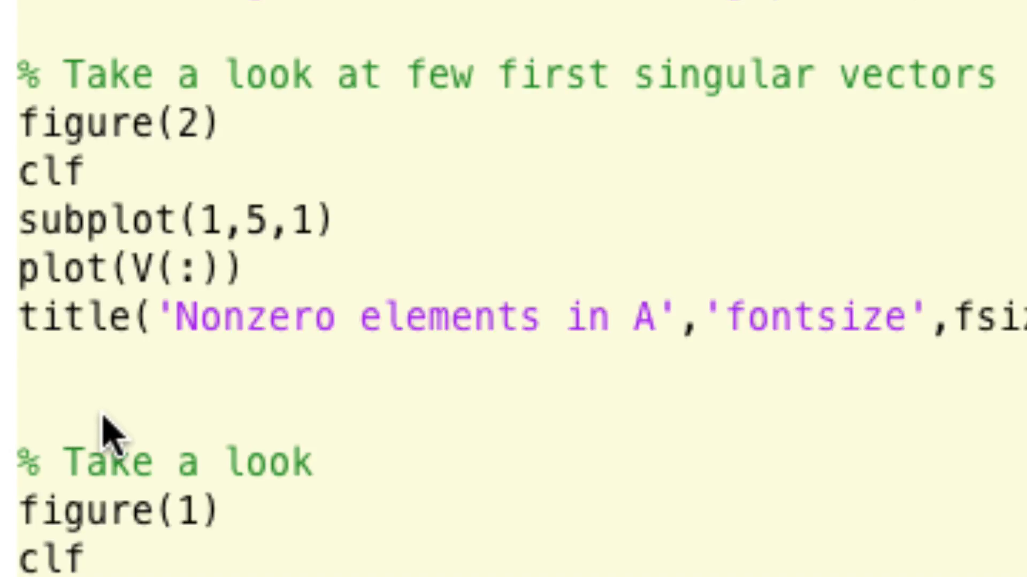
type(",1")
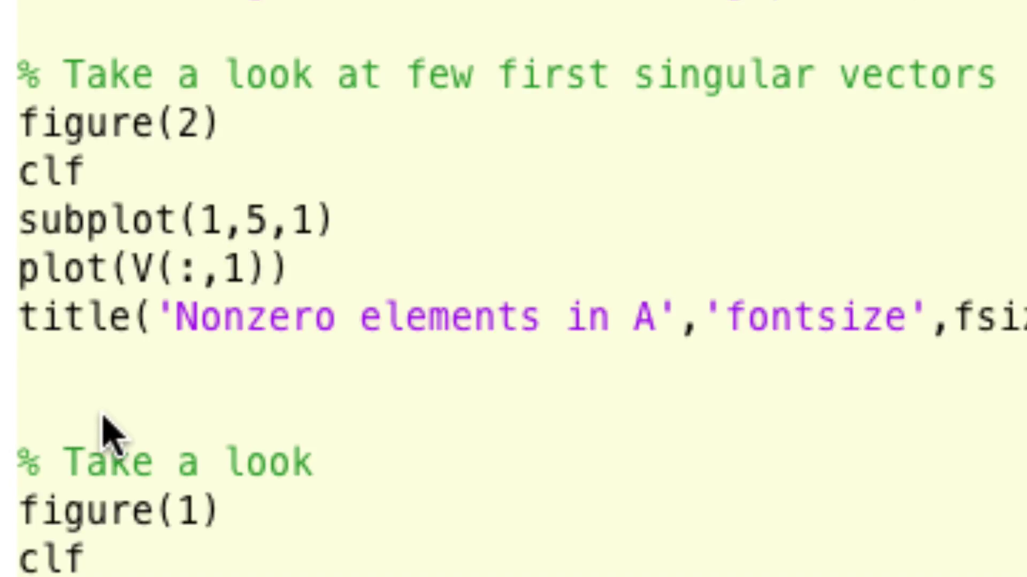
mouse_move(592, 391)
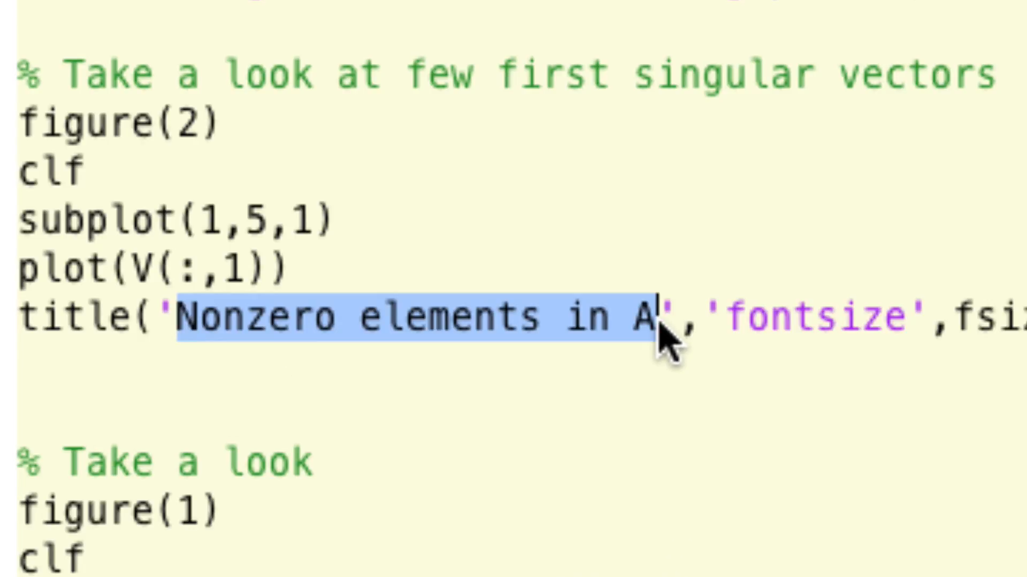
Title the subplot 'Singular vector 1', repeating for vectors 2 to 5.
type("Singu")
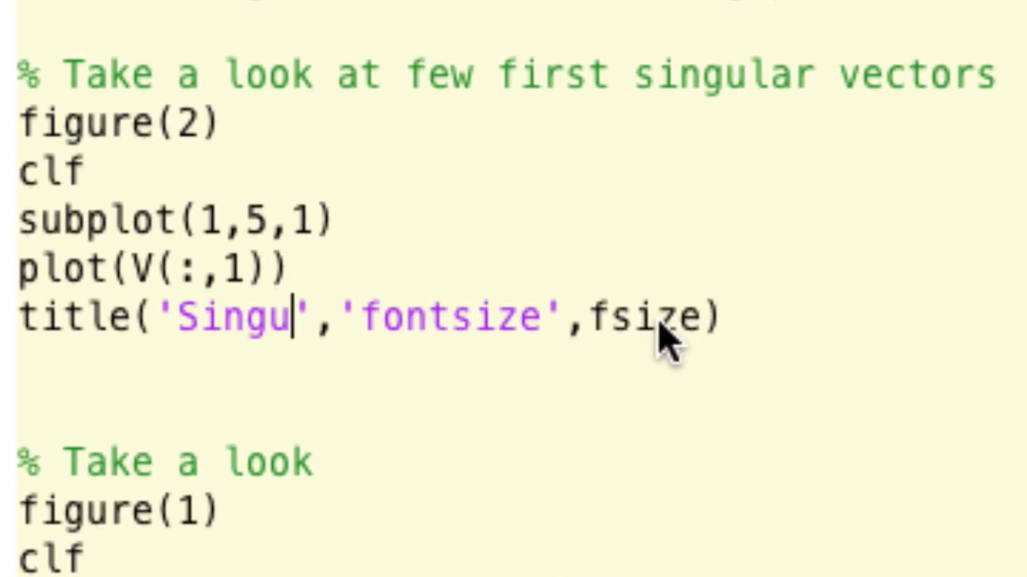
type("lar vector 1")
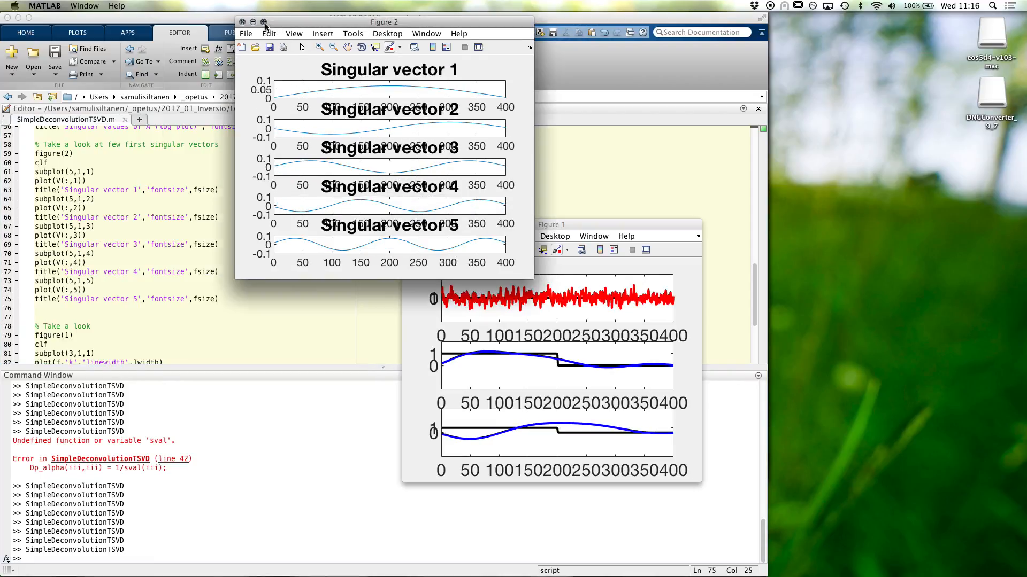
Maximize Figure 2 to view the five singular-vector plots at full size.
left_click(266, 22)
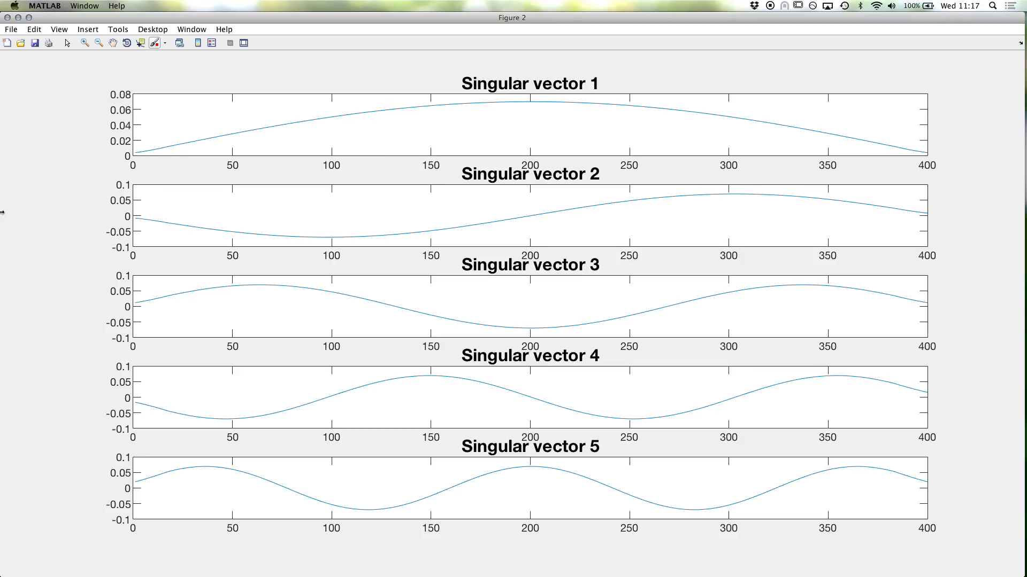
mouse_move(56, 4)
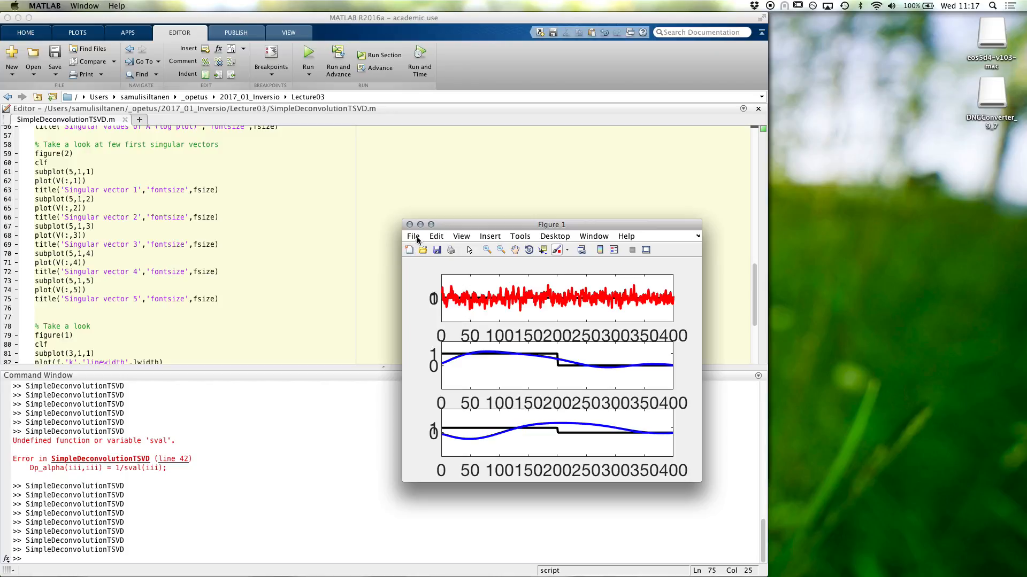
mouse_move(421, 224)
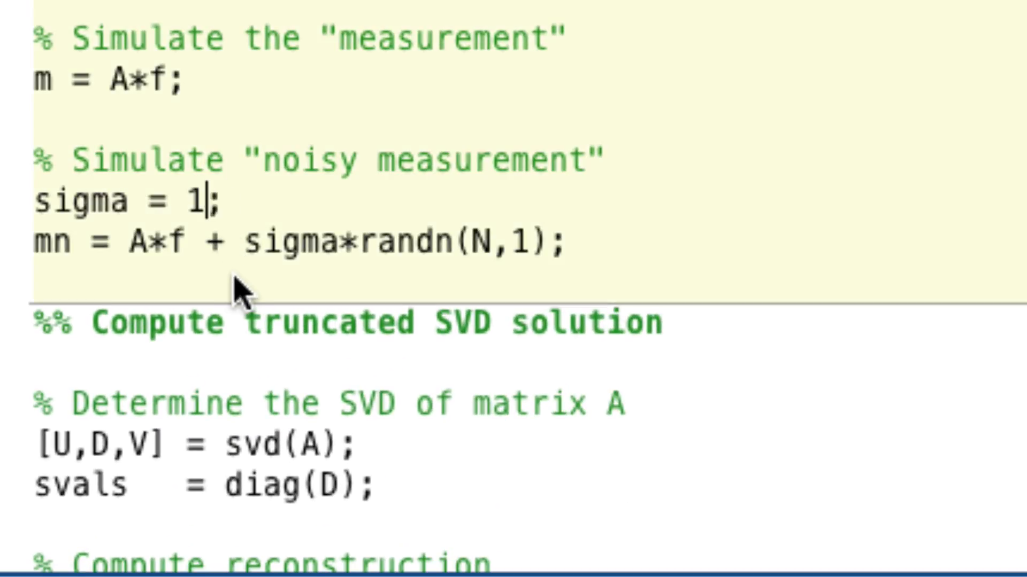
Set sigma = .1 on line 29, rerun, and close the reconstruction figure.
type(".")
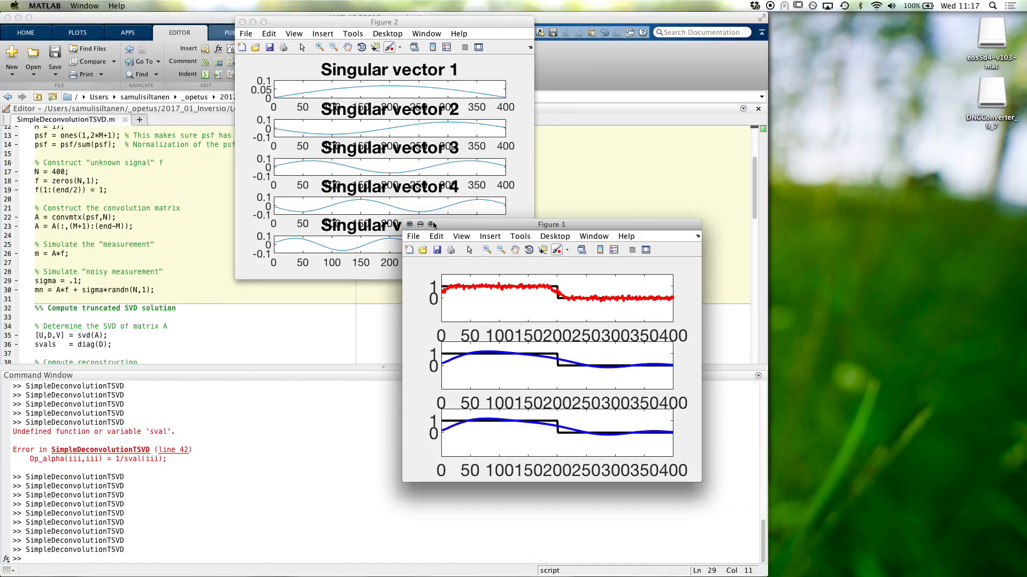
left_click(430, 224)
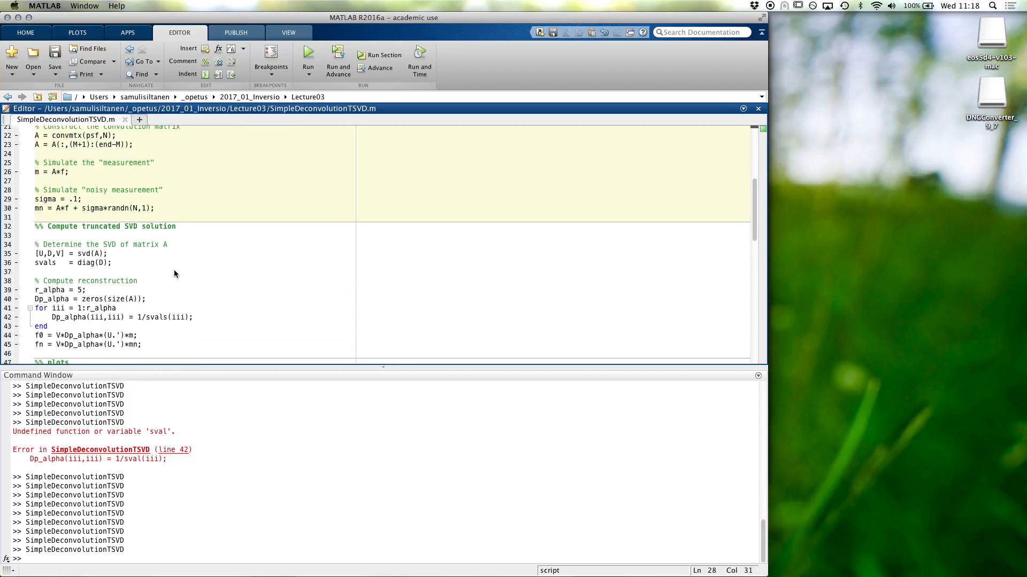
scroll("down", 3)
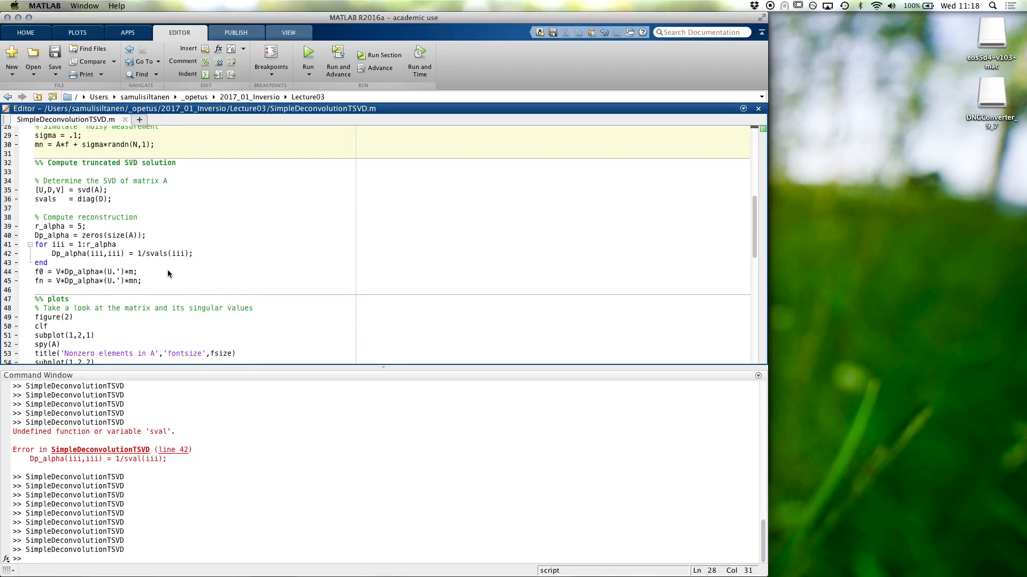
scroll("down", 3)
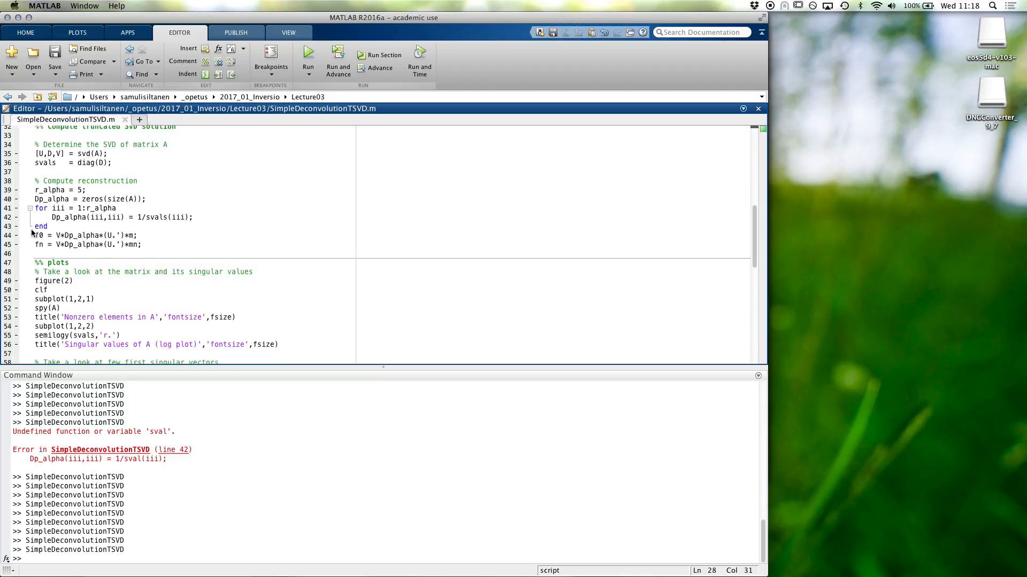
scroll("down", 3)
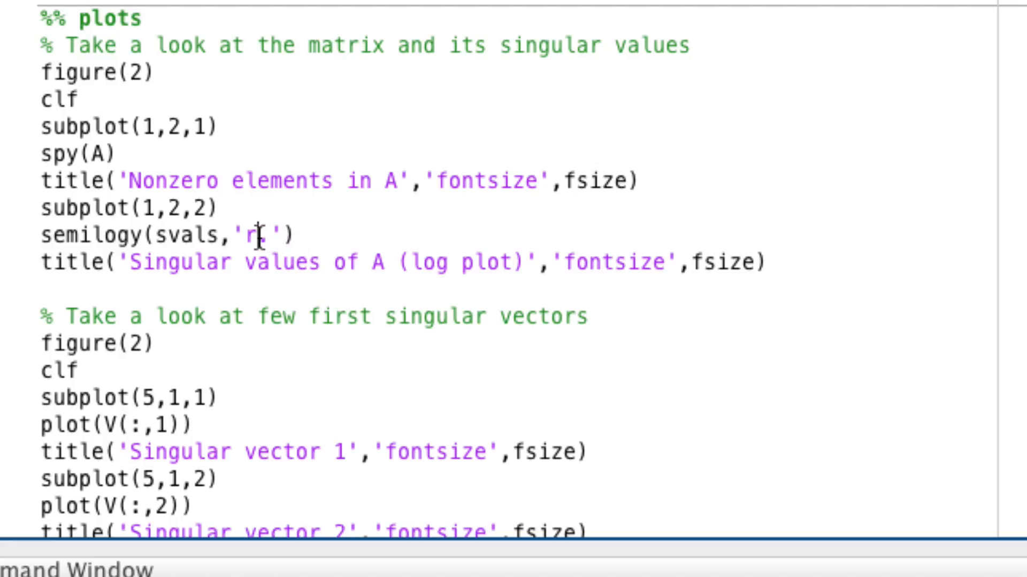
Plot svals with 'k.', hold on, and overlay svals(1:r_alpha) with 'r.'.
type("k.")
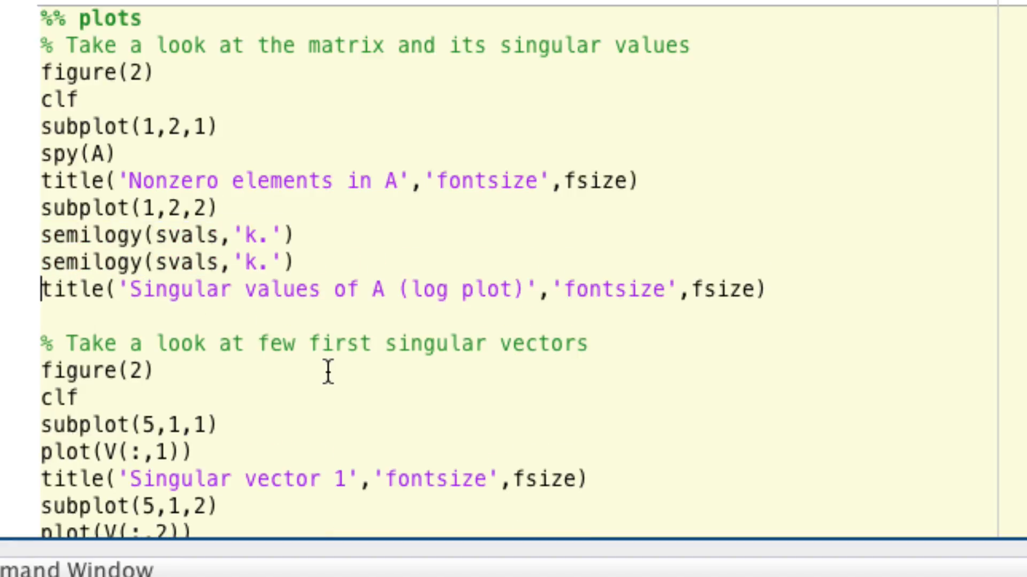
type("hold")
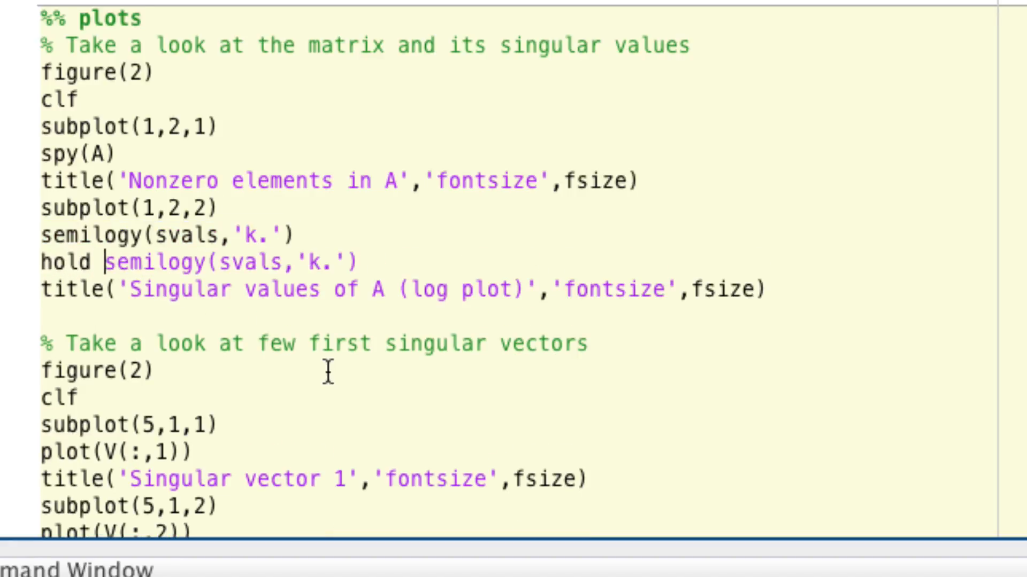
type("on")
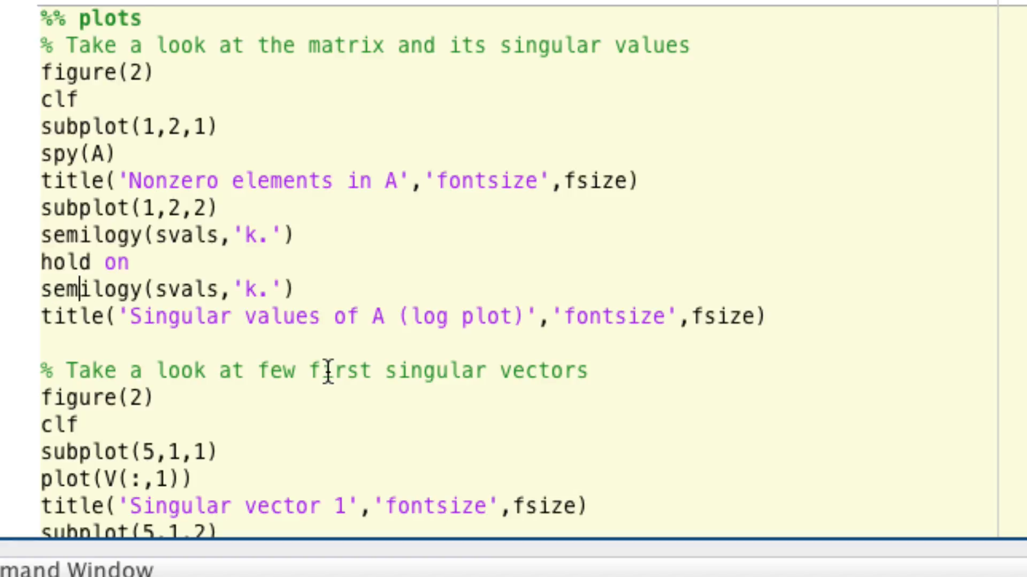
type("(")
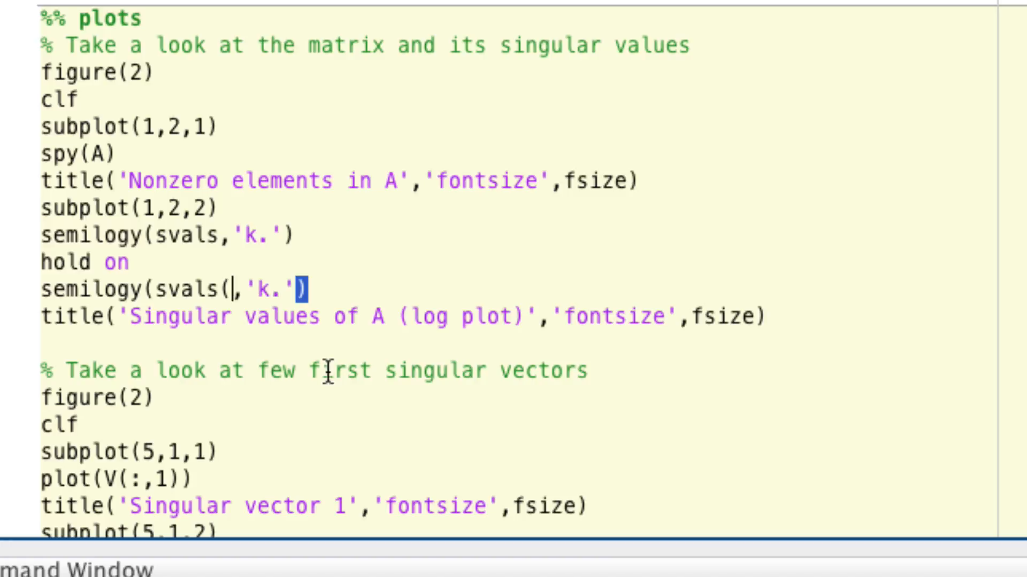
type("1:r_alpha")
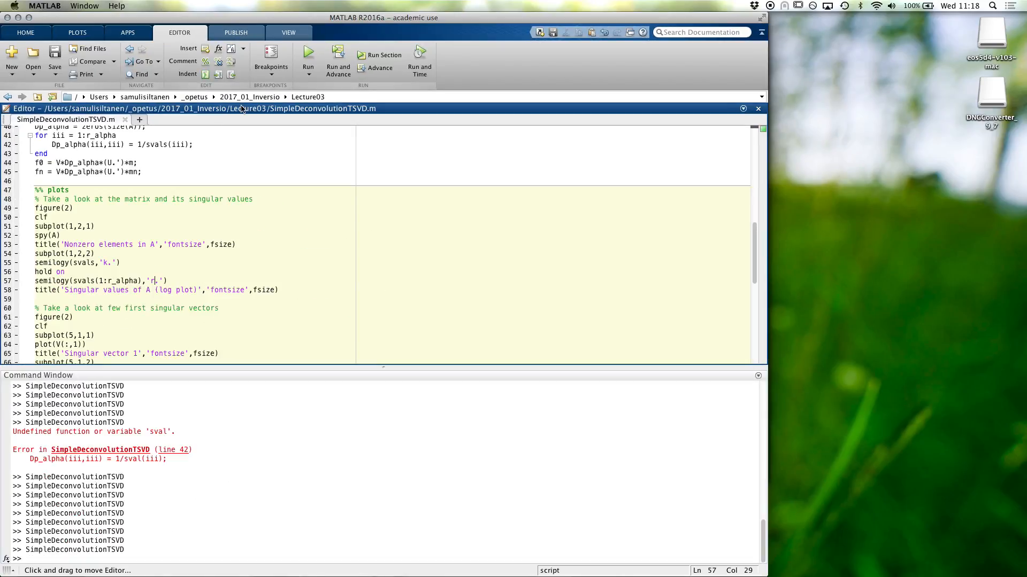
Rerun the script, maximize Figure 2 and zoom into the first ~30 singular values.
left_click(308, 56)
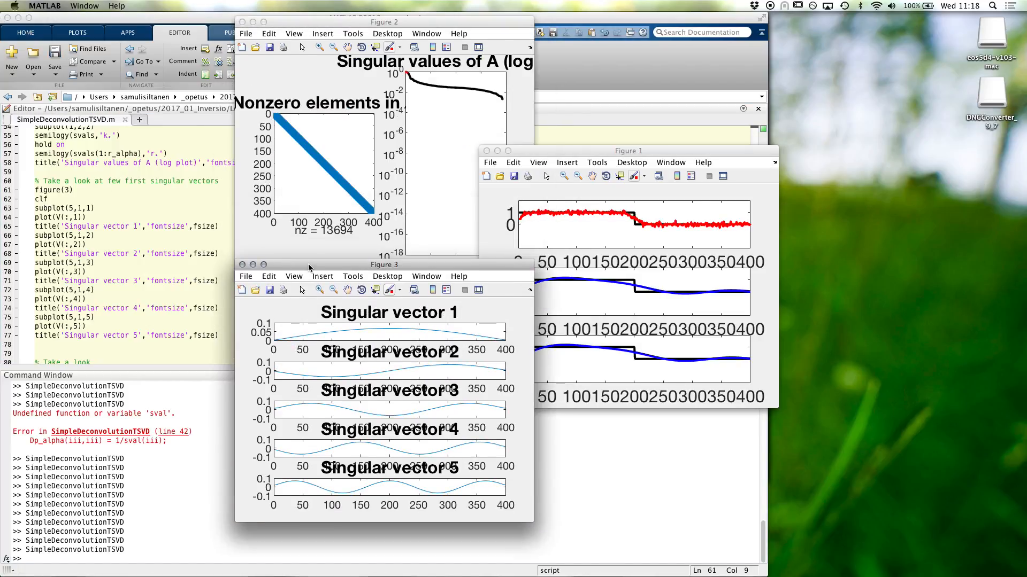
left_click_drag(380, 21, 419, 20)
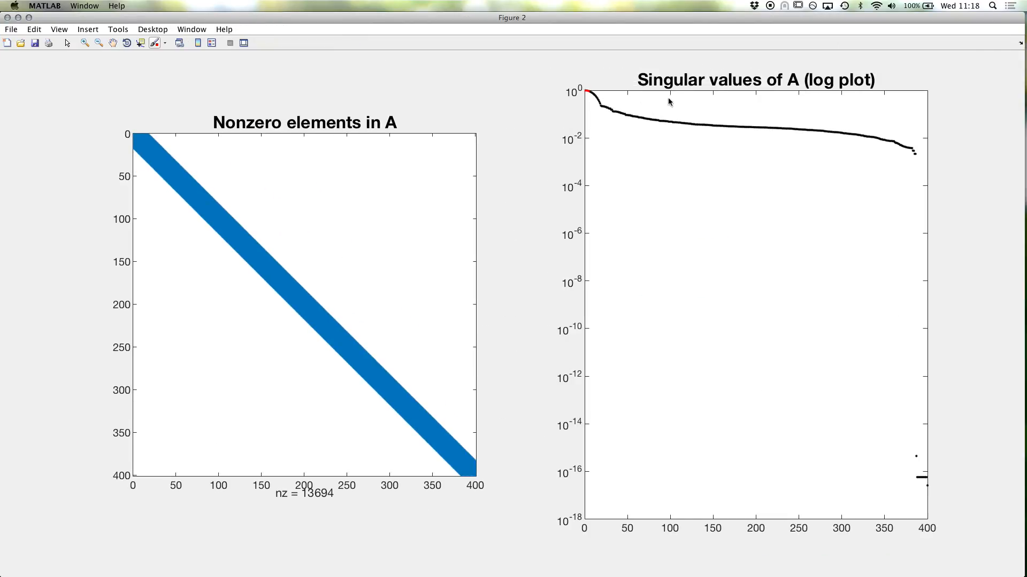
mouse_move(223, 64)
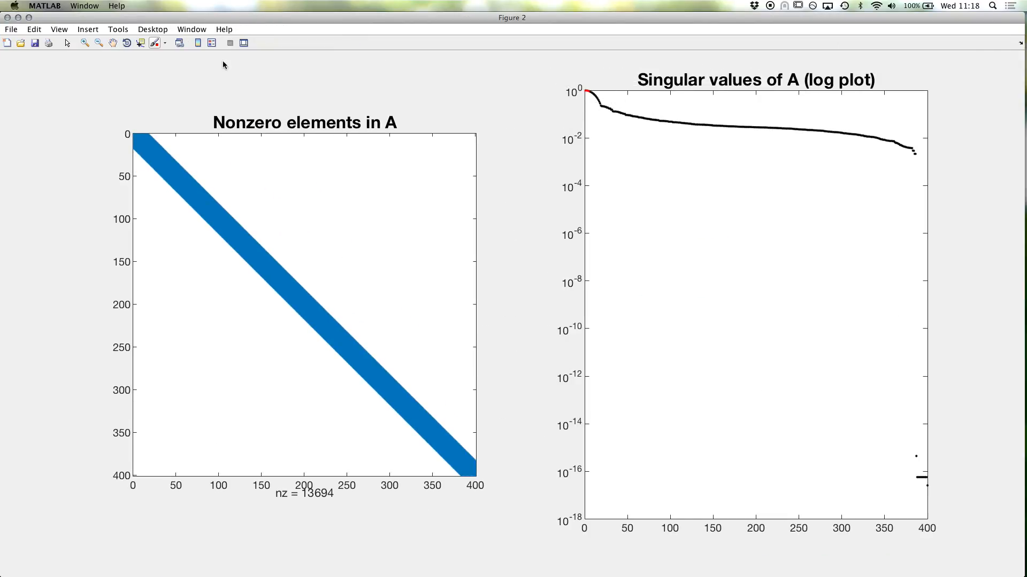
left_click(83, 43)
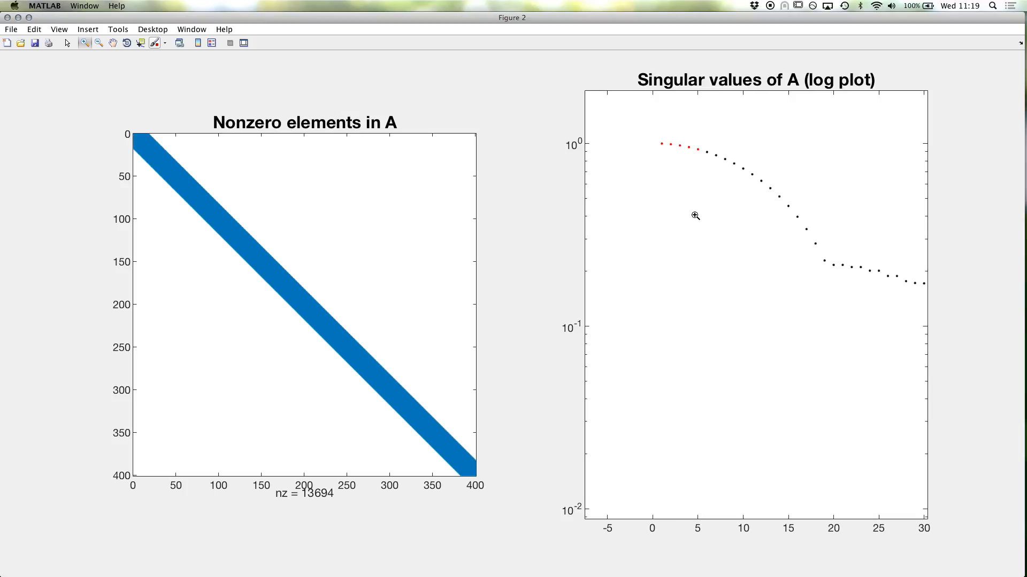
mouse_move(712, 154)
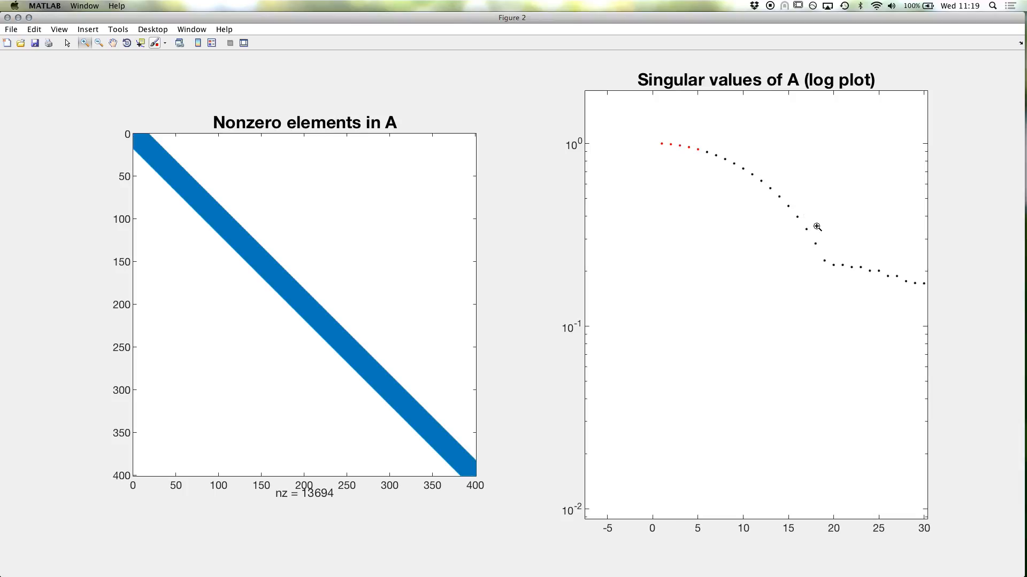
mouse_move(817, 255)
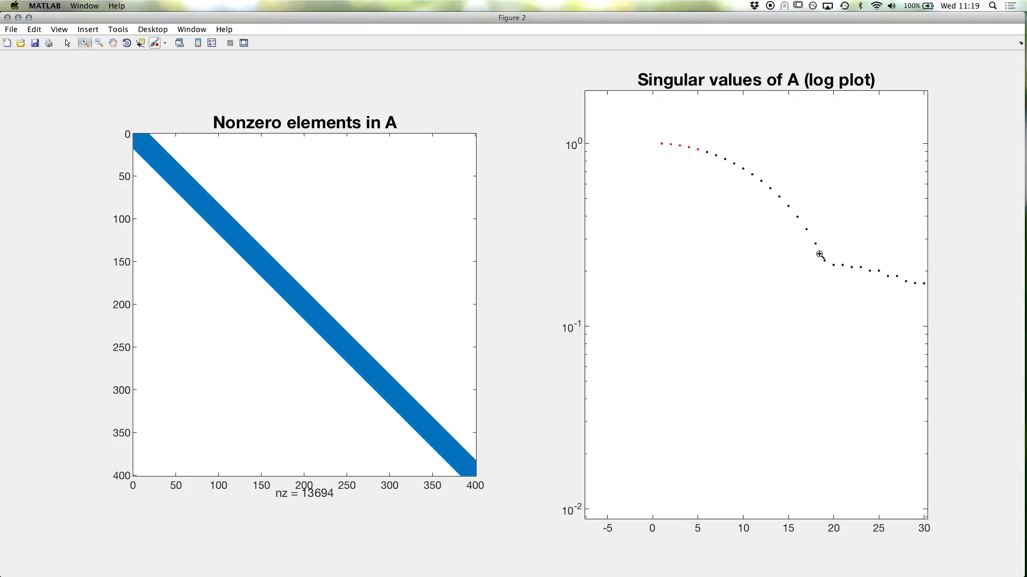
mouse_move(747, 269)
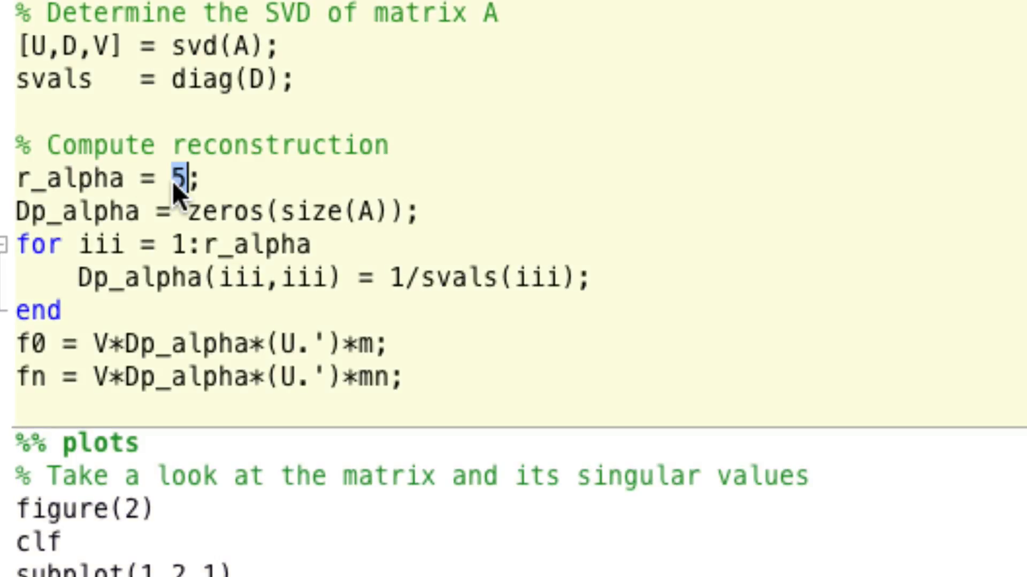
Scroll the editor to the r_alpha line to change the truncation level to 8.25.
scroll("down", 3)
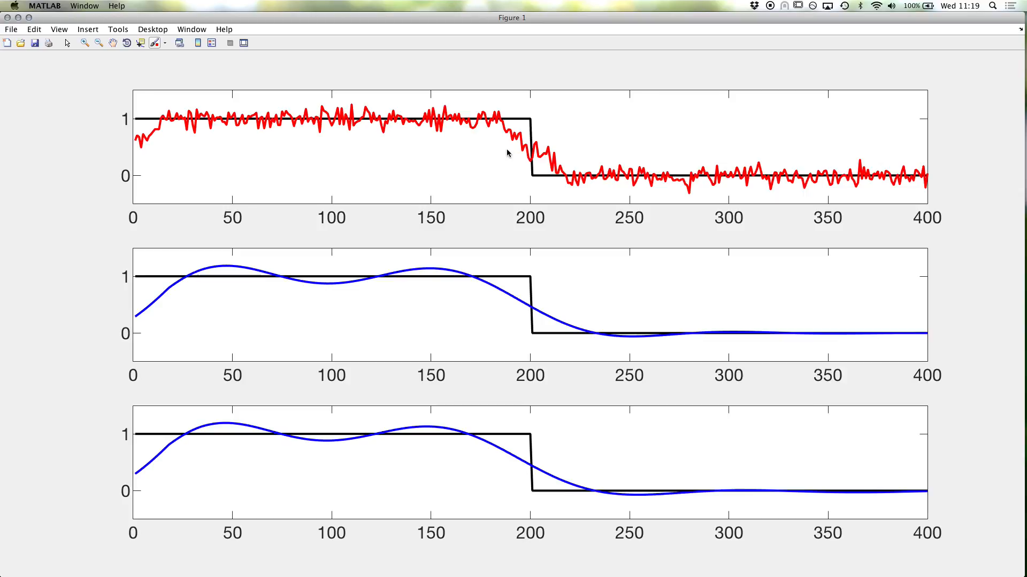
mouse_move(277, 193)
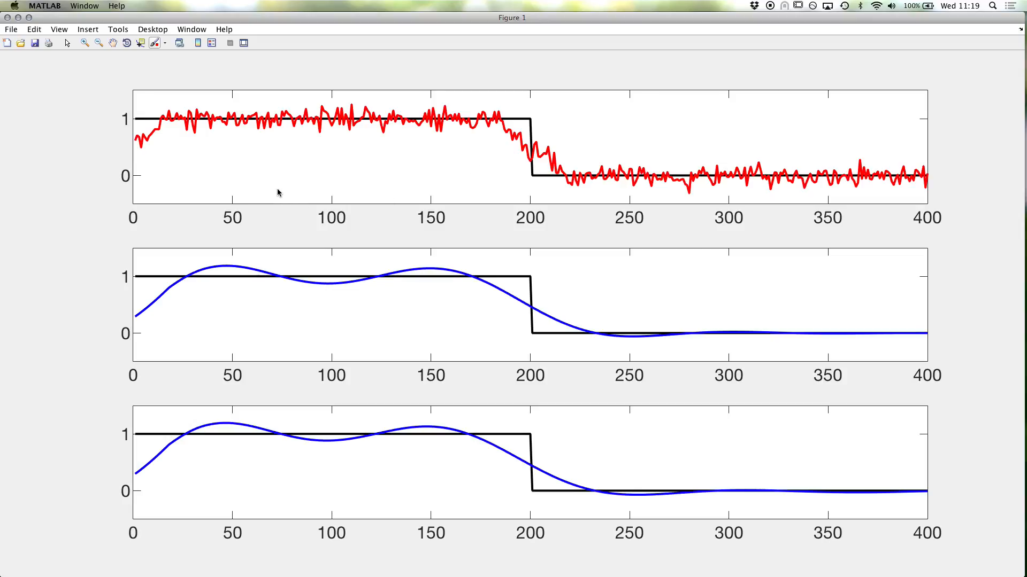
mouse_move(247, 337)
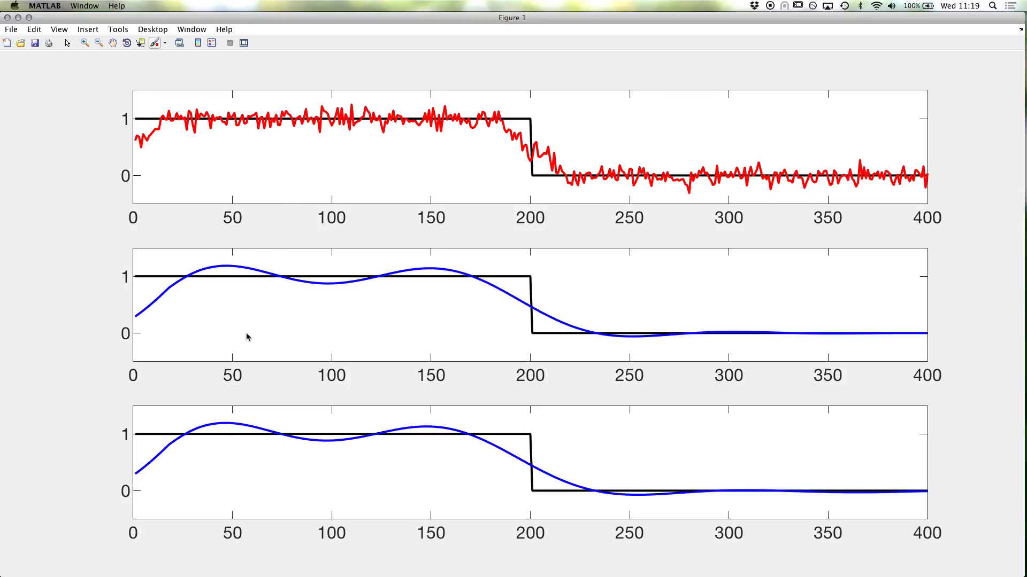
mouse_move(265, 481)
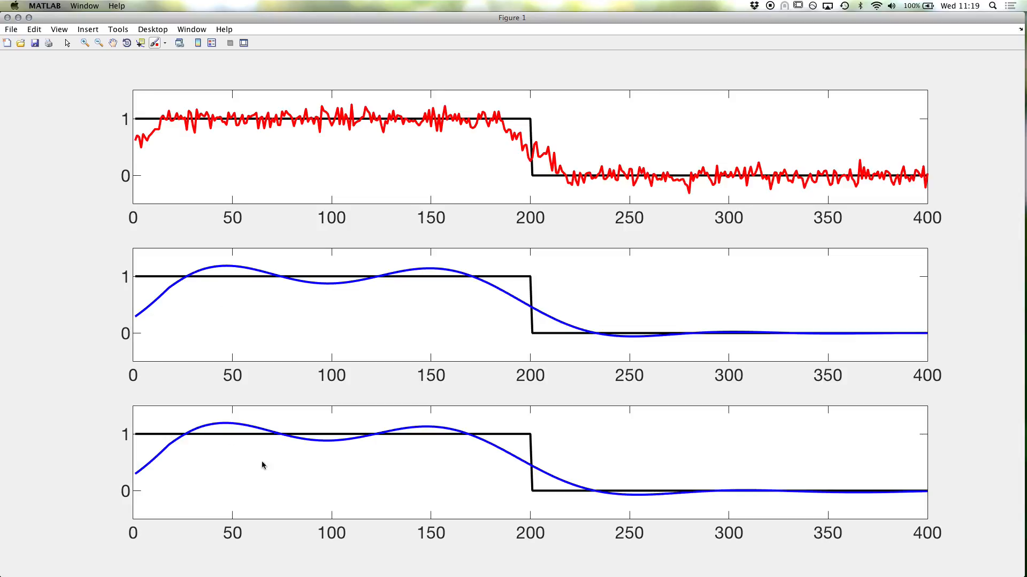
mouse_move(213, 472)
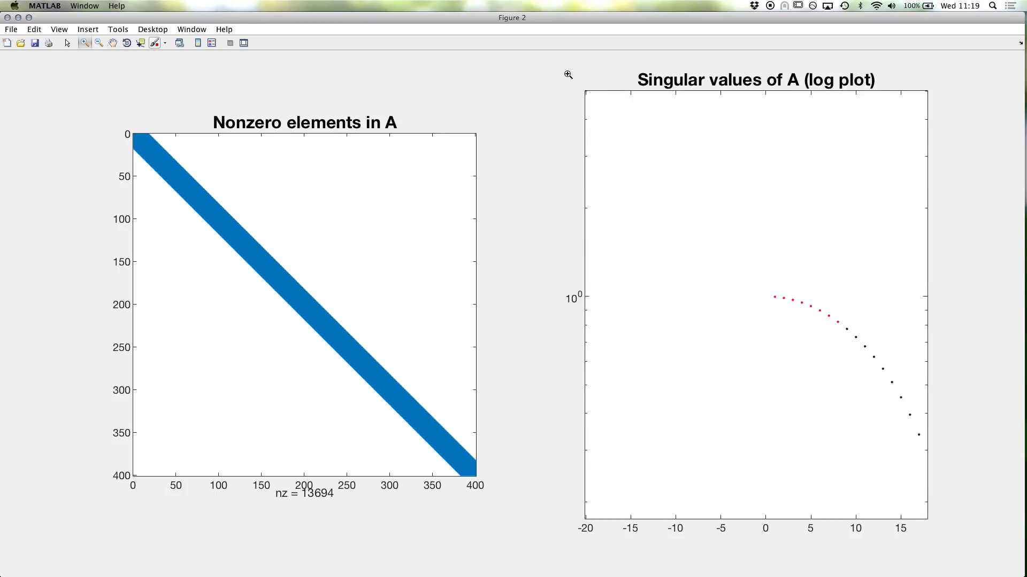
mouse_move(759, 373)
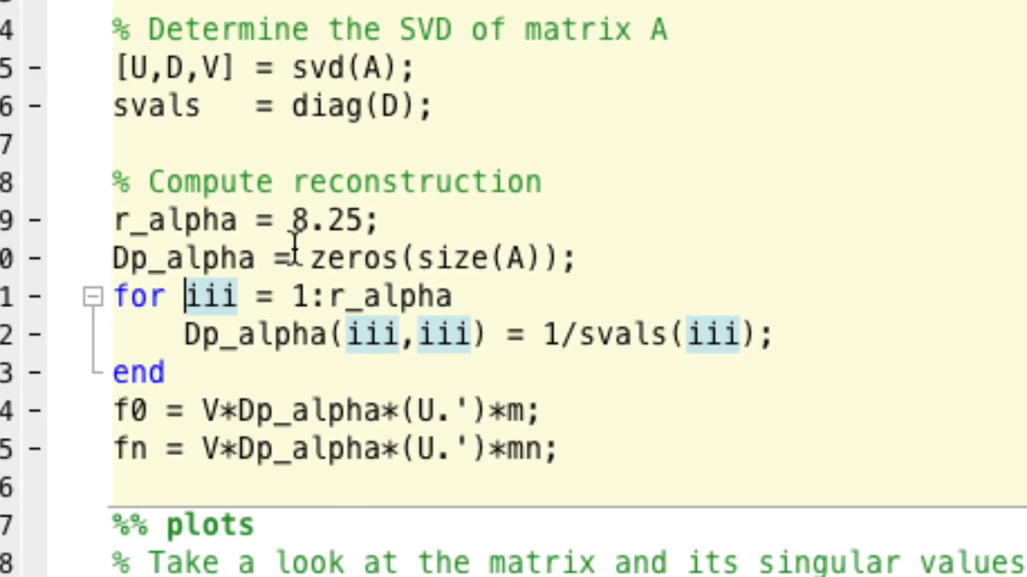
Set r_alpha = 15 and rerun to update the reconstructions.
left_click(362, 219)
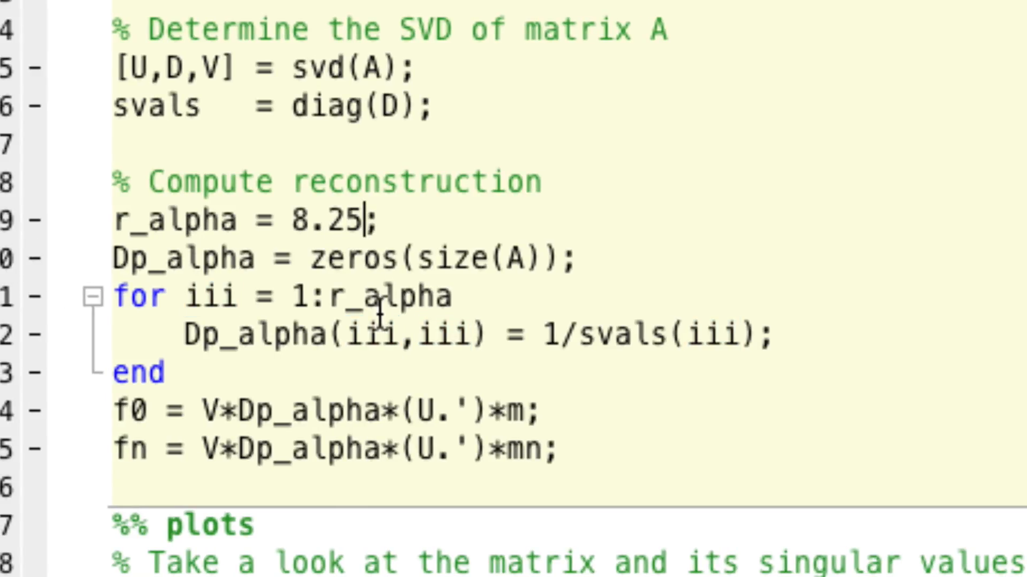
key("Backspace")
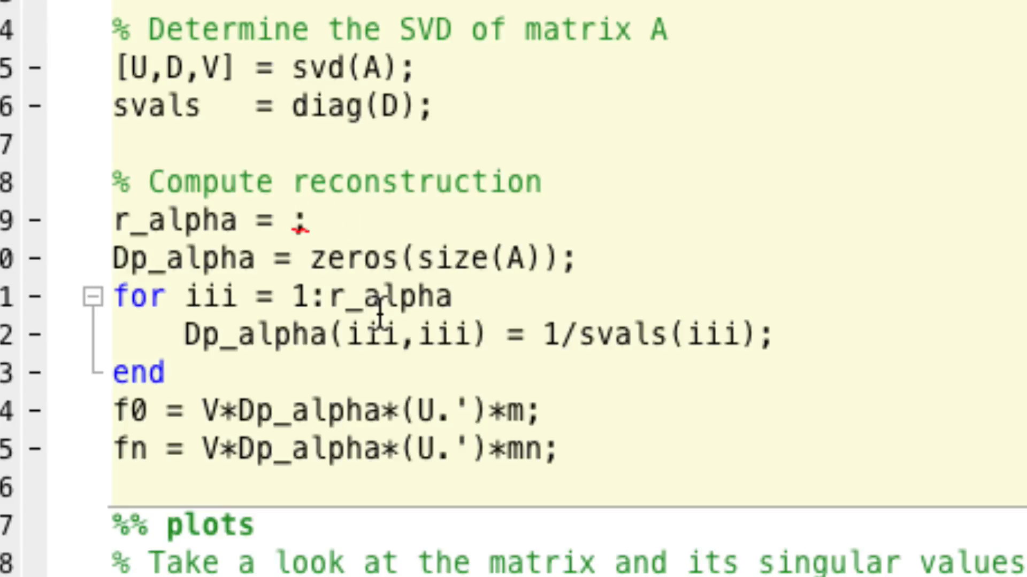
type("1")
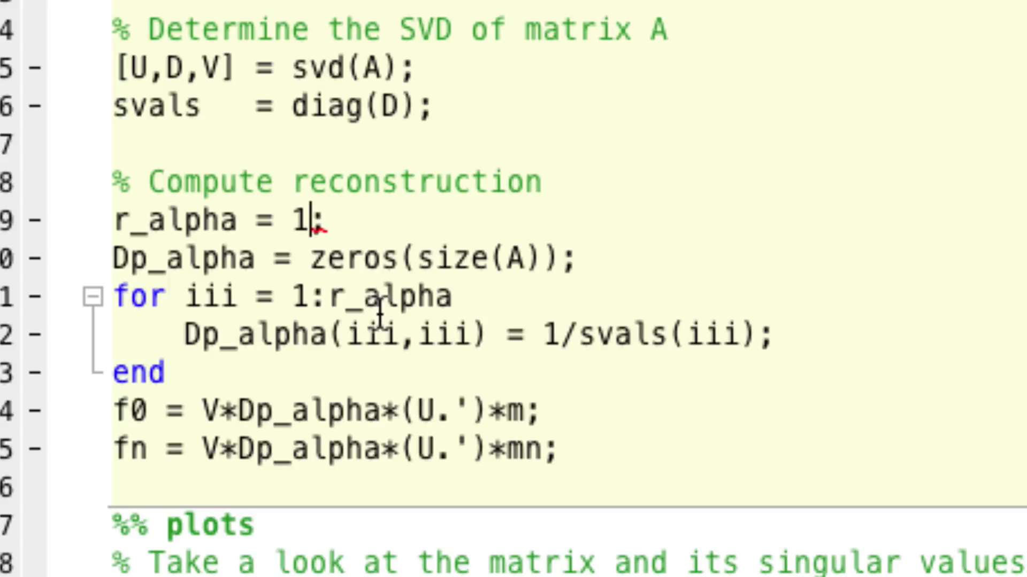
type("5")
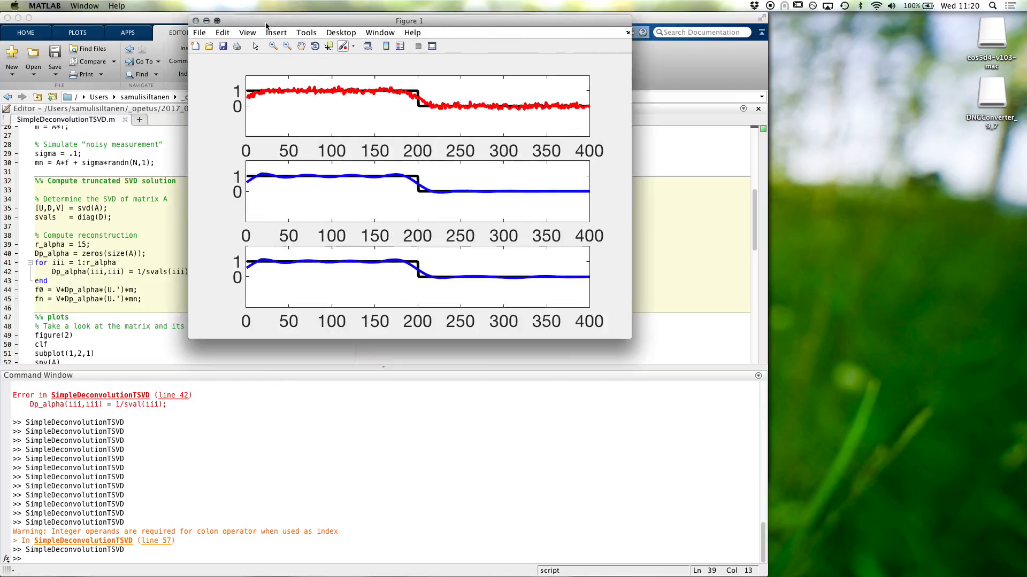
left_click(218, 20)
type("0")
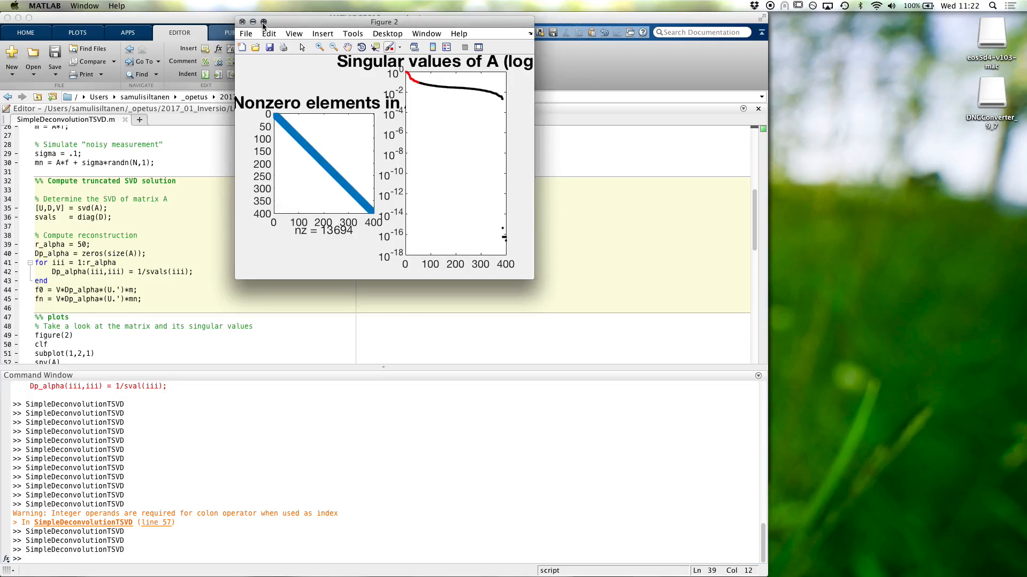
left_click(262, 21)
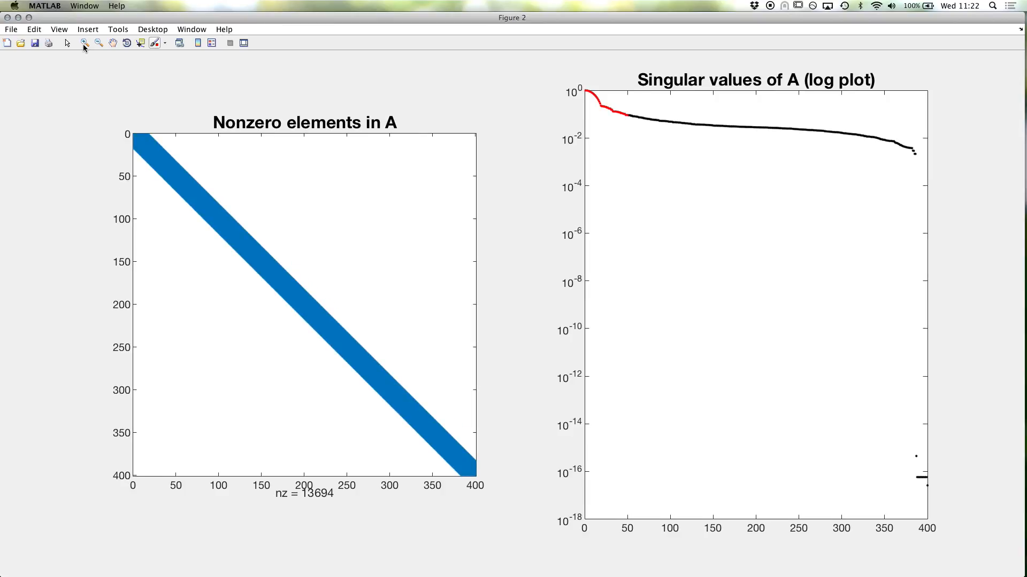
left_click_drag(588, 86, 638, 127)
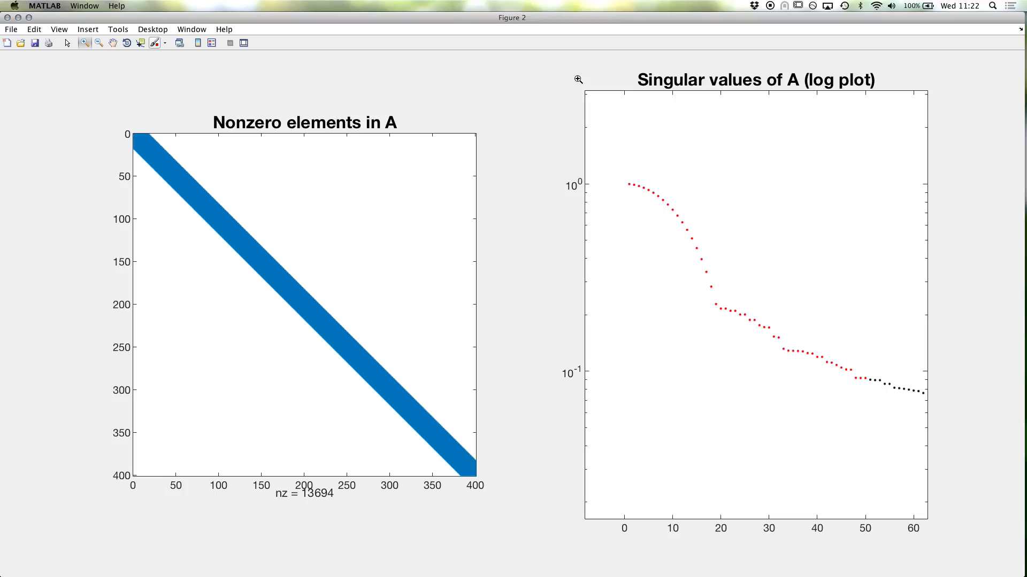
left_click(35, 43)
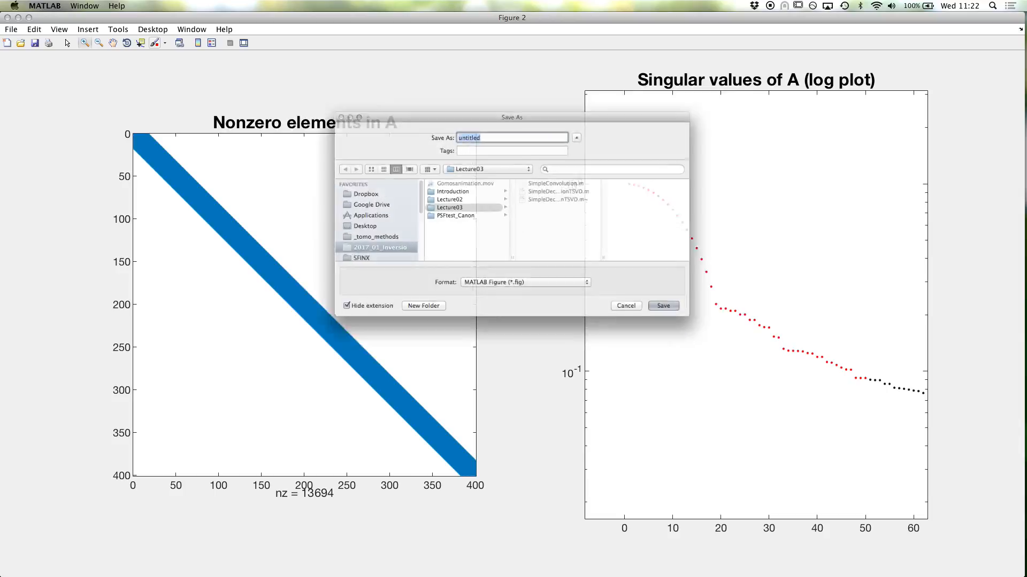
left_click(626, 306)
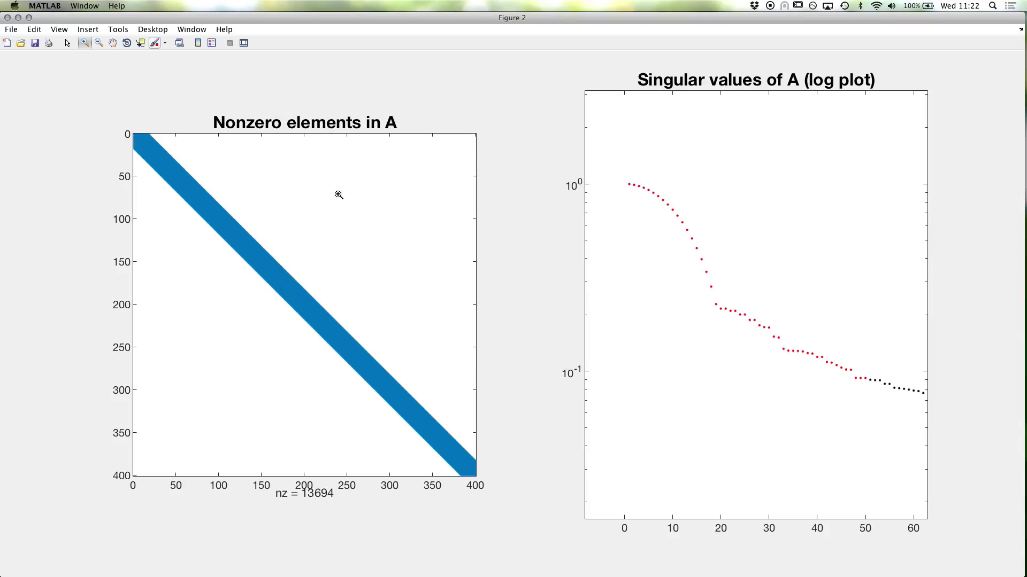
mouse_move(152, 308)
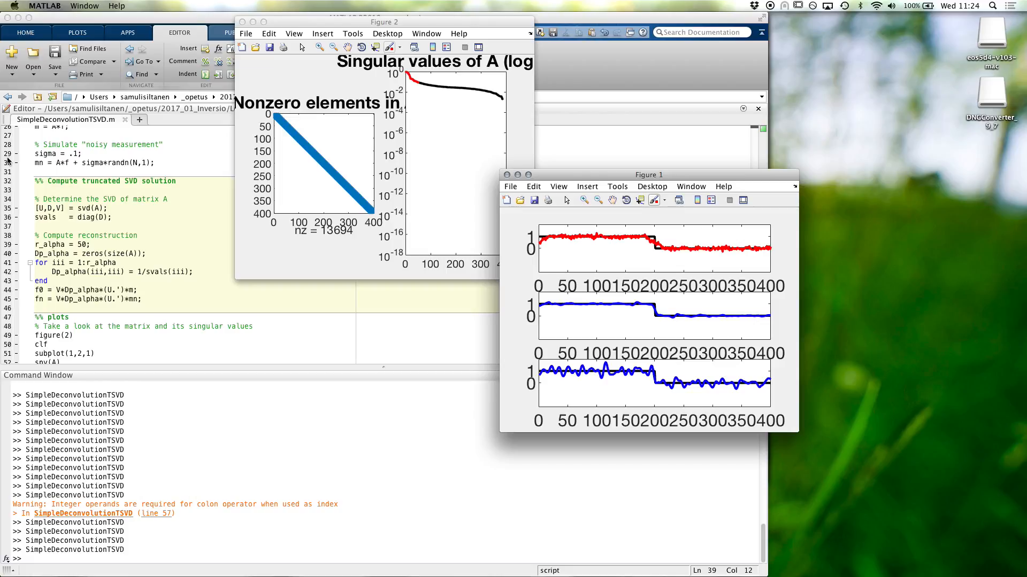
mouse_move(492, 167)
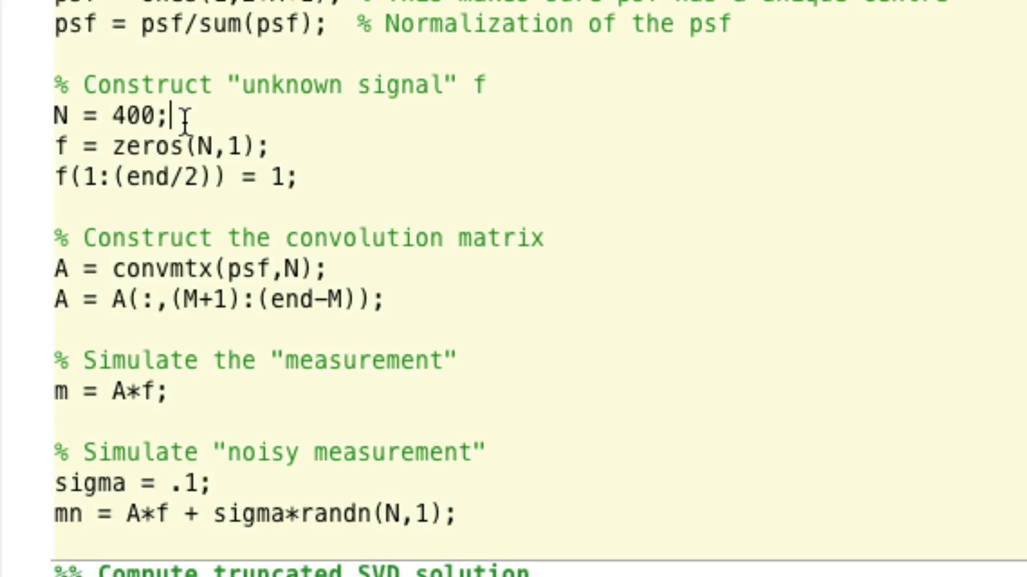
Add x = linspace(0,1,N); as the 0–1 grid of N points.
type("x = linspace(")
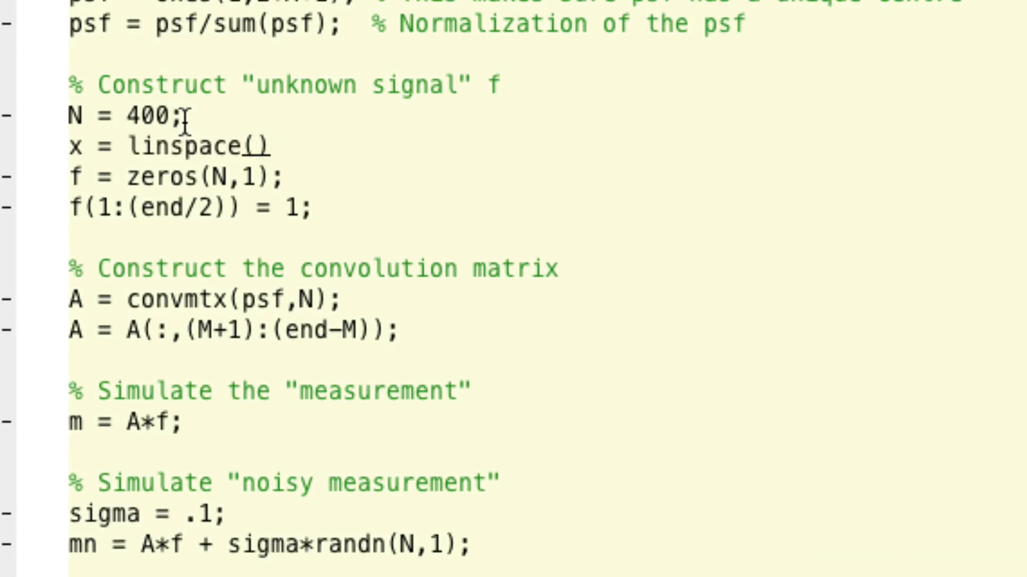
type("0,1,")
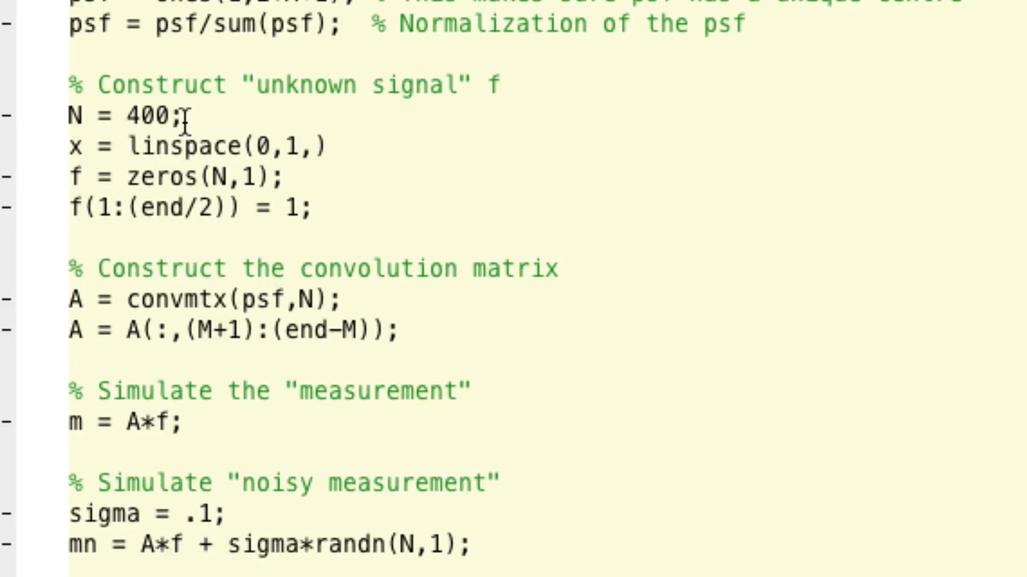
type("N")
type("f =")
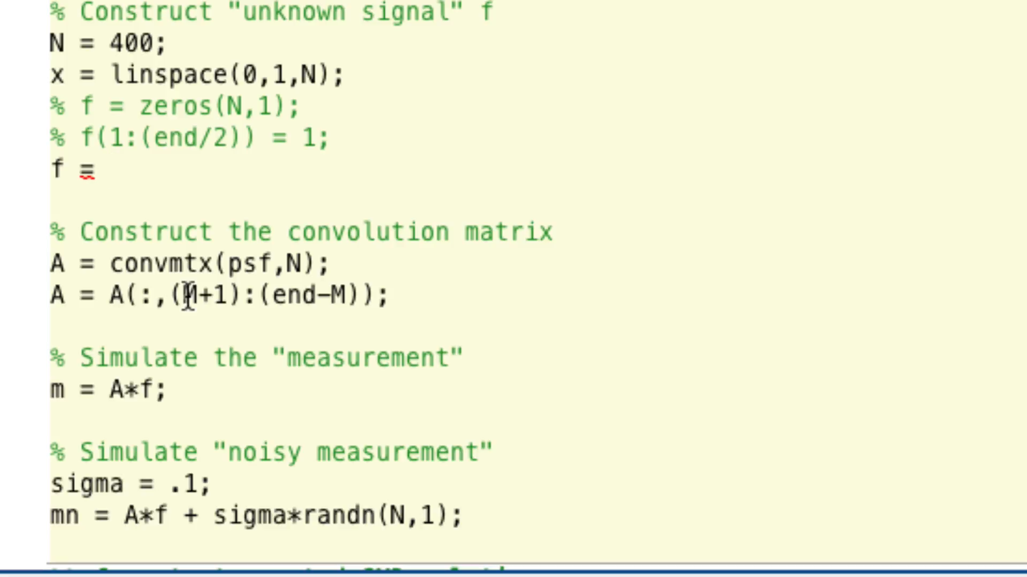
Define the unknown signal as f = sin(2*pi*x); replacing the step signal.
type("sin(")
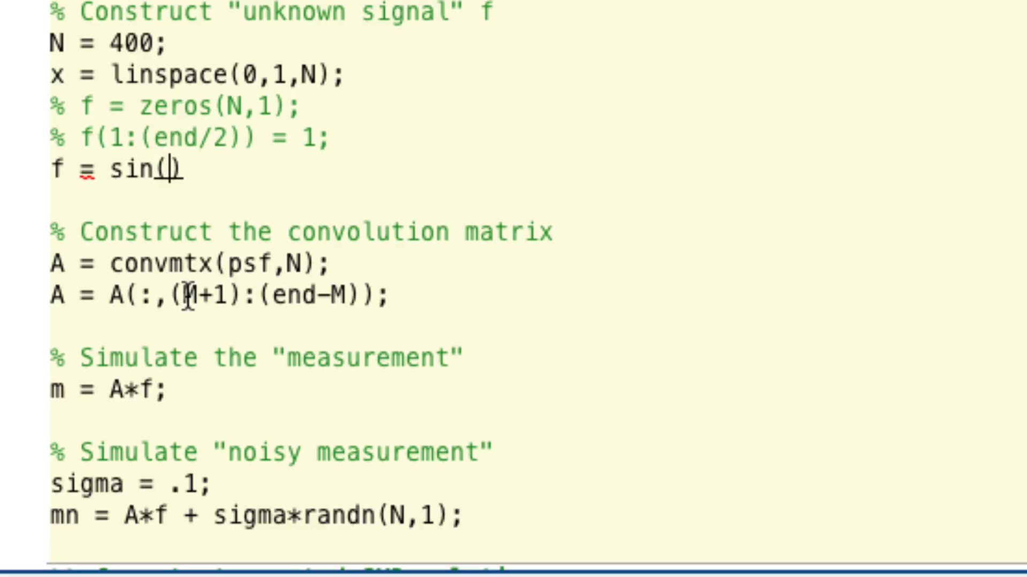
type("2*pi")
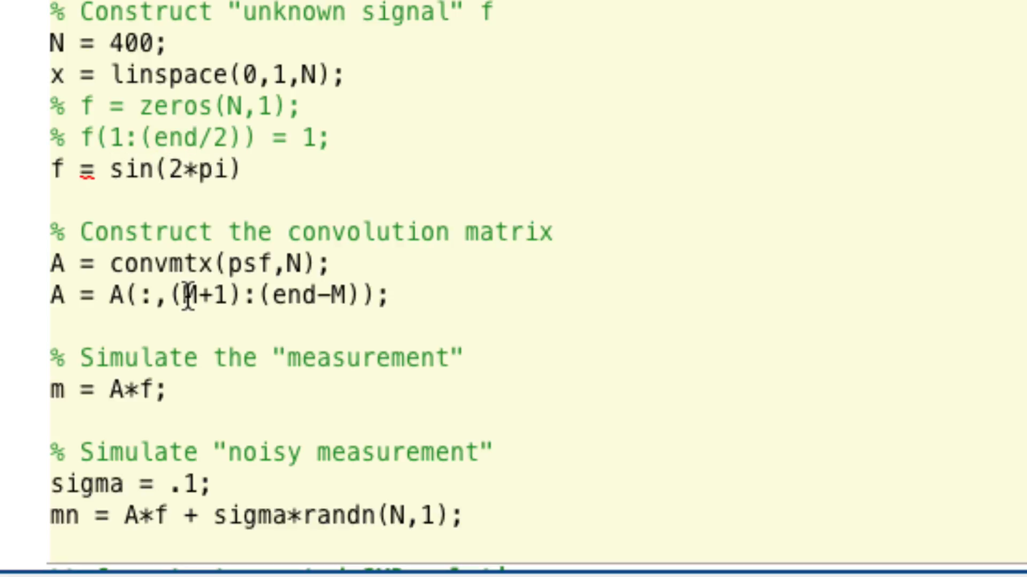
type("*x);")
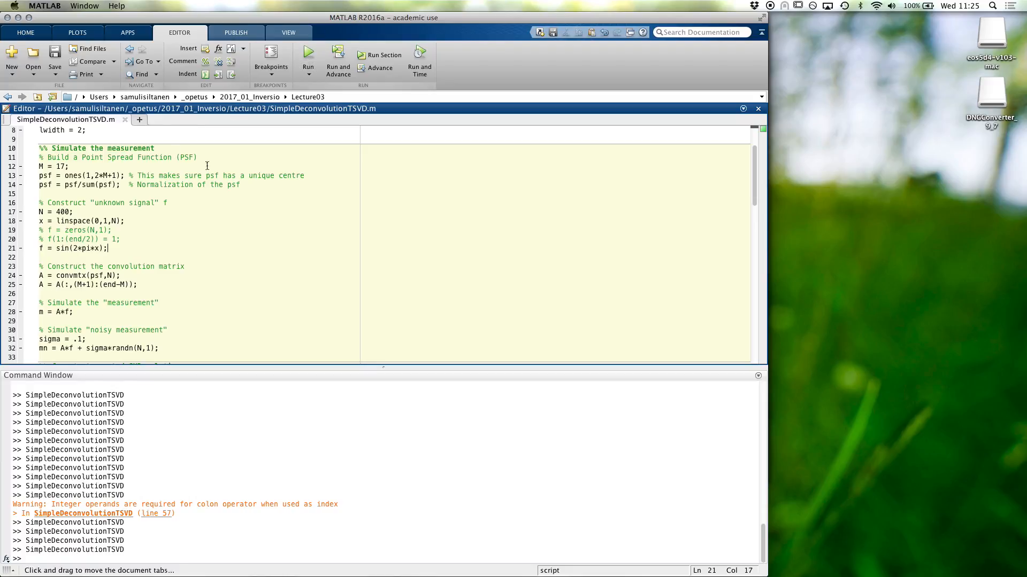
Lower r_alpha in the reconstruction section and rerun with the sine signal.
scroll("down", 3)
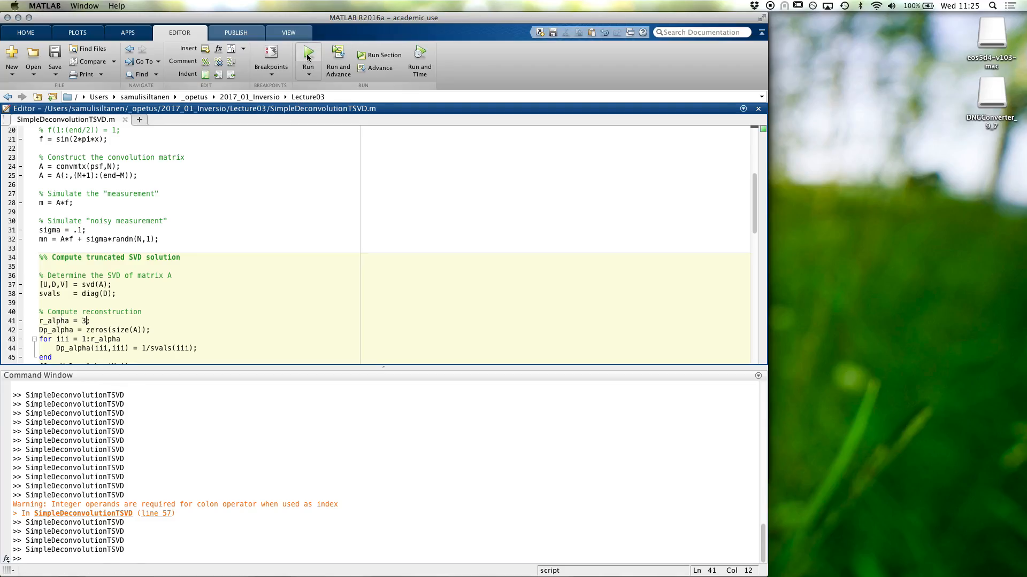
left_click(308, 55)
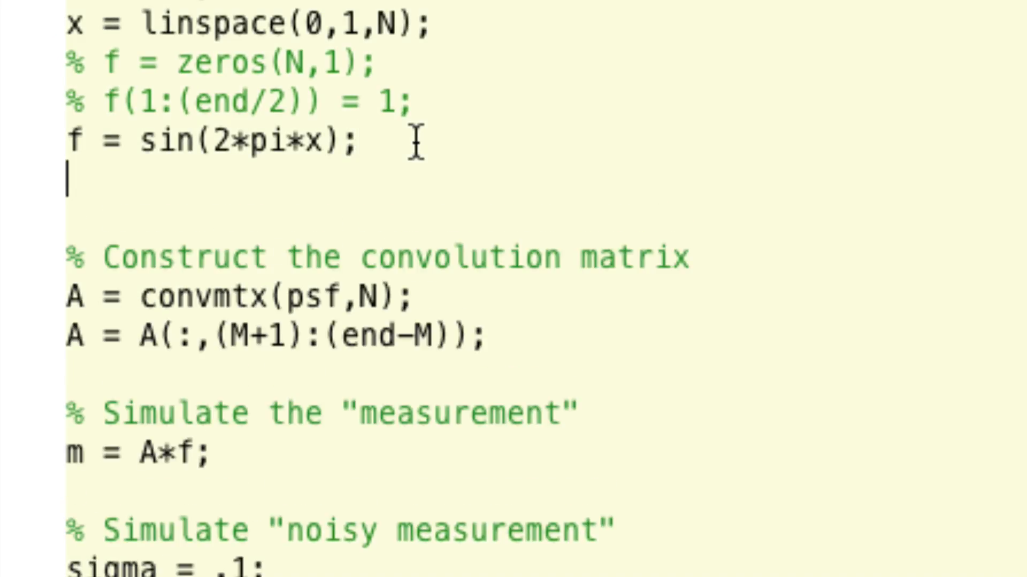
Add the line f = f(:); with the comment '% Force f to be vertical'.
type("f = f")
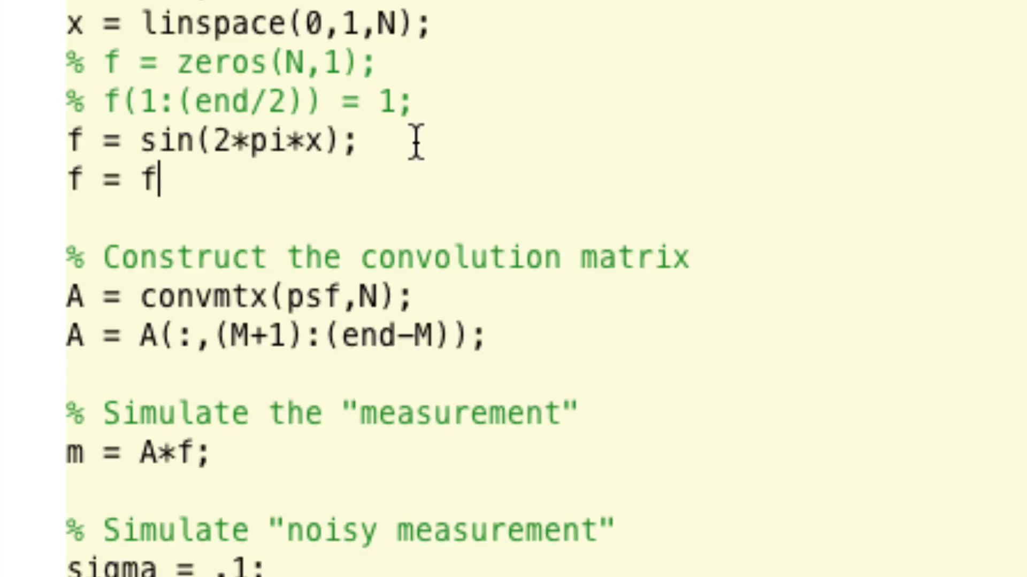
type("(")
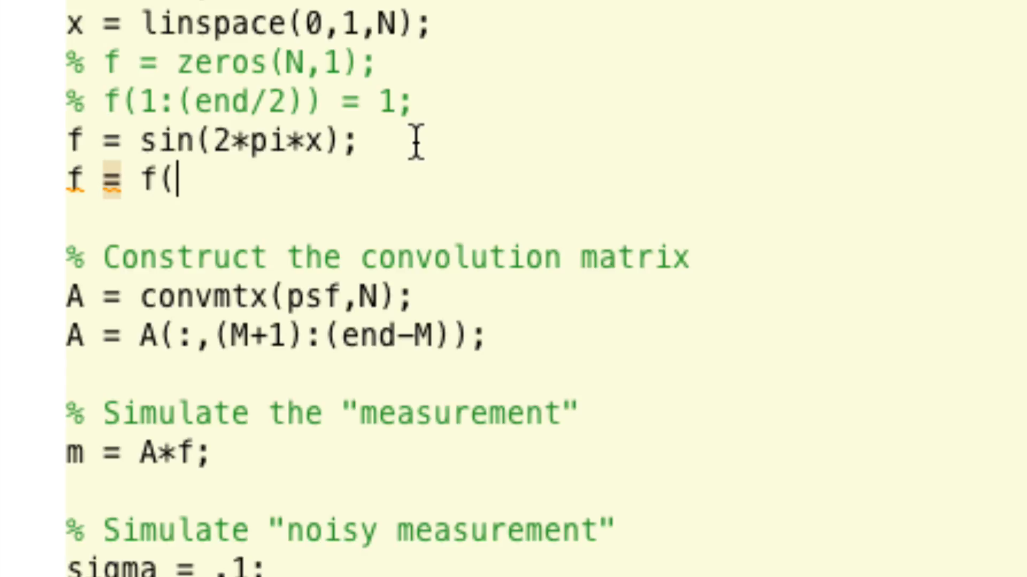
type(":);")
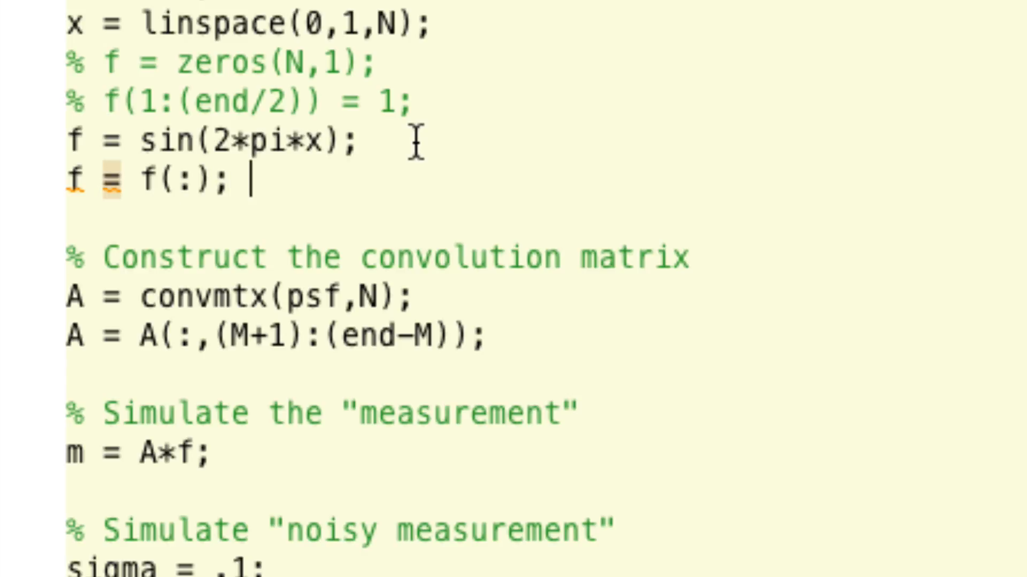
type("% For")
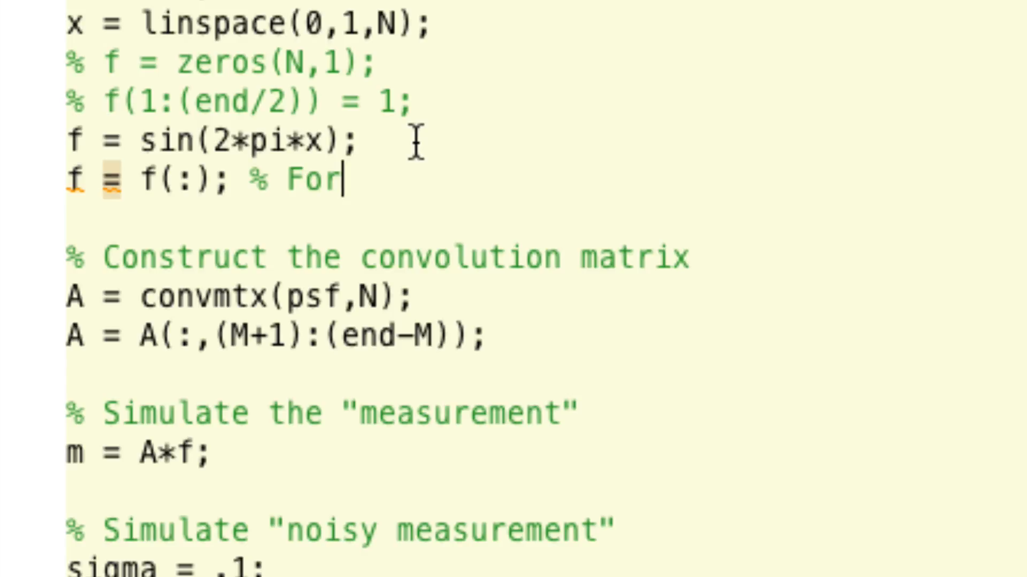
type("ce f to be vertic")
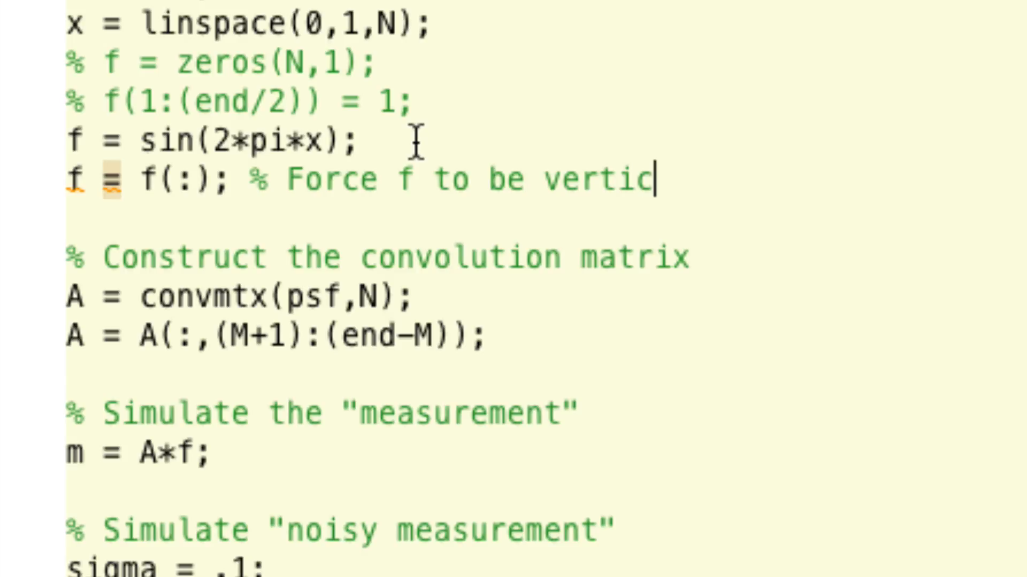
type("al")
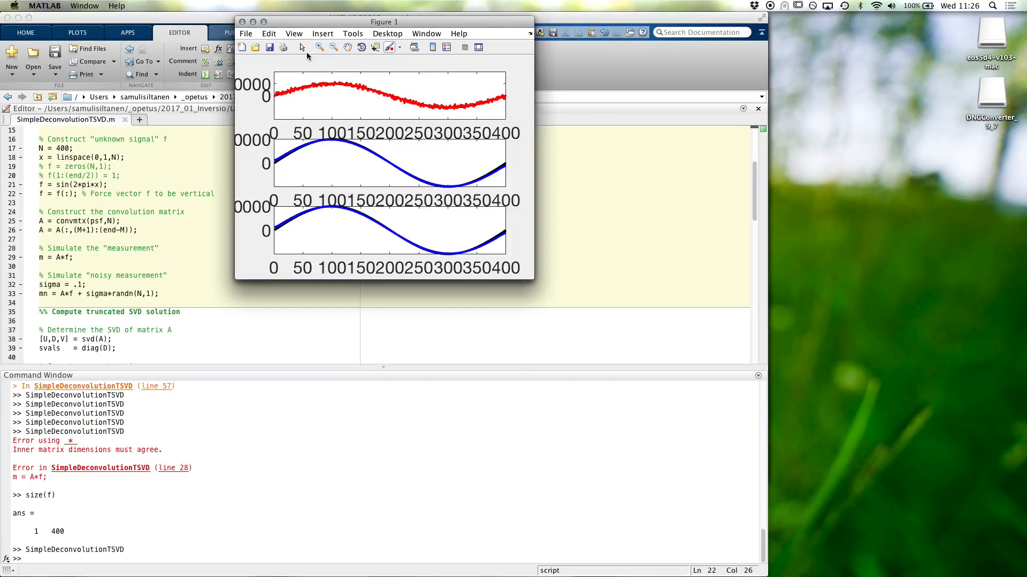
Close the singular vectors and singular values figures, then scroll down the script.
left_click_drag(384, 21, 396, 21)
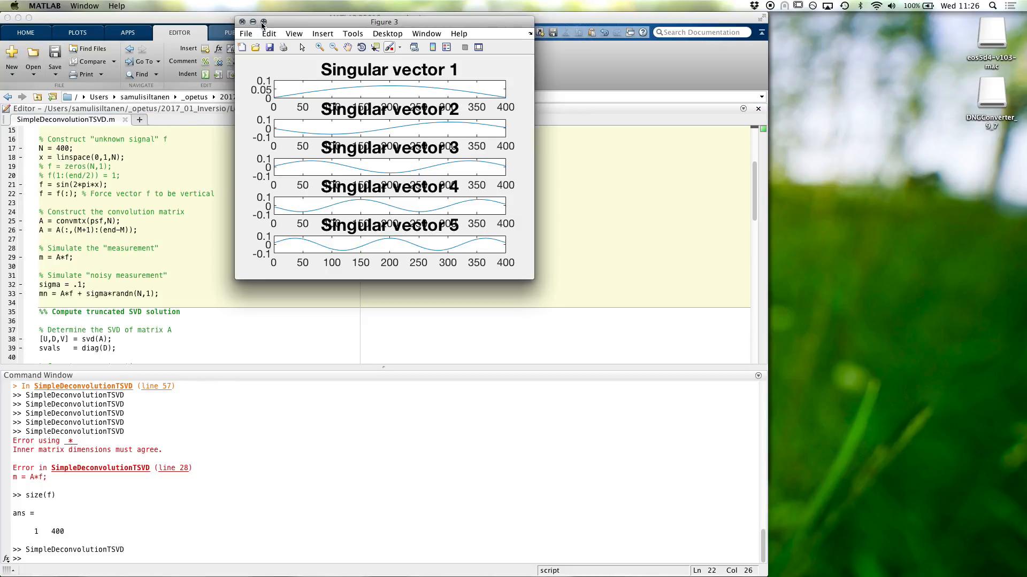
left_click(260, 21)
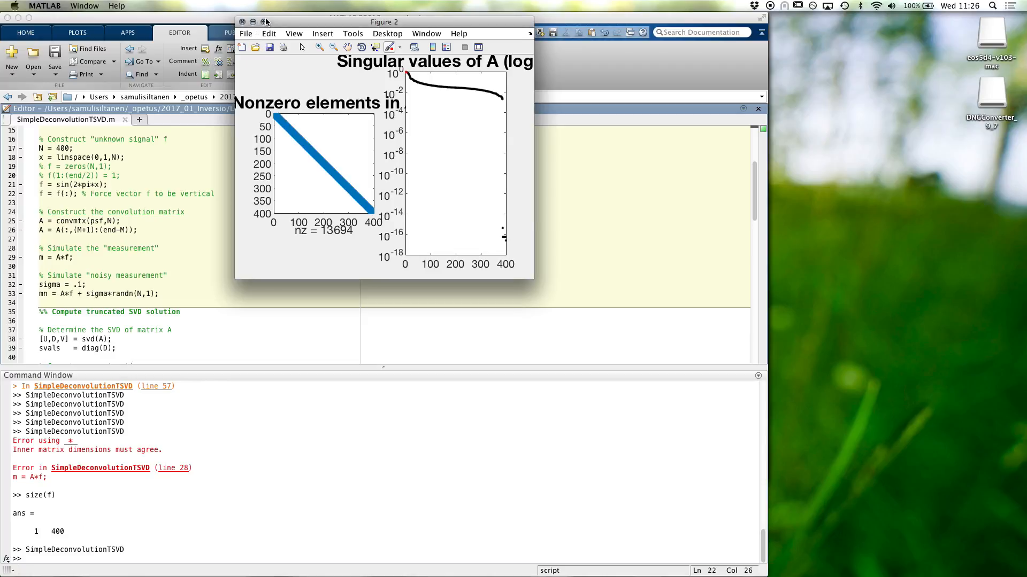
left_click(267, 22)
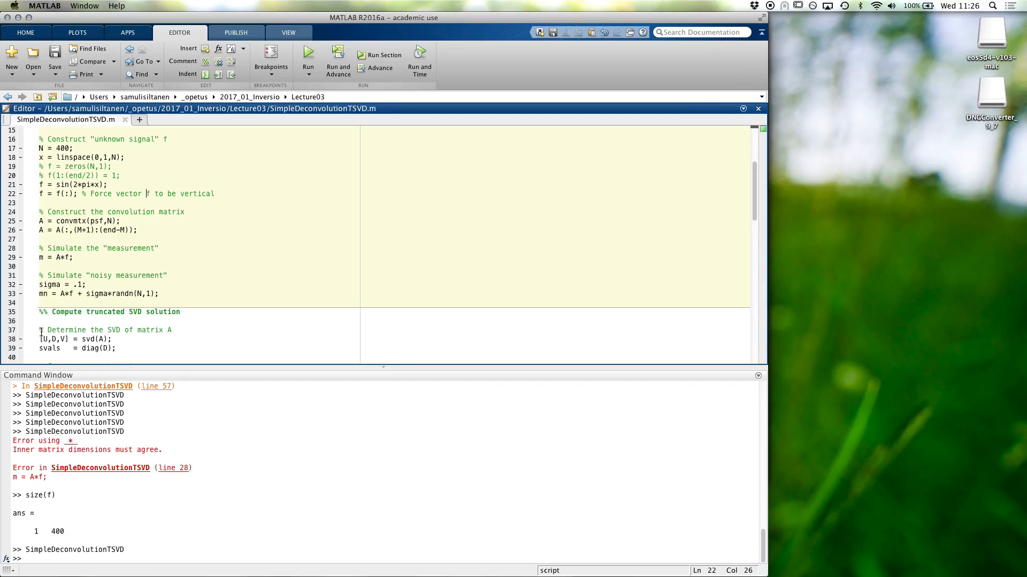
scroll("down", 3)
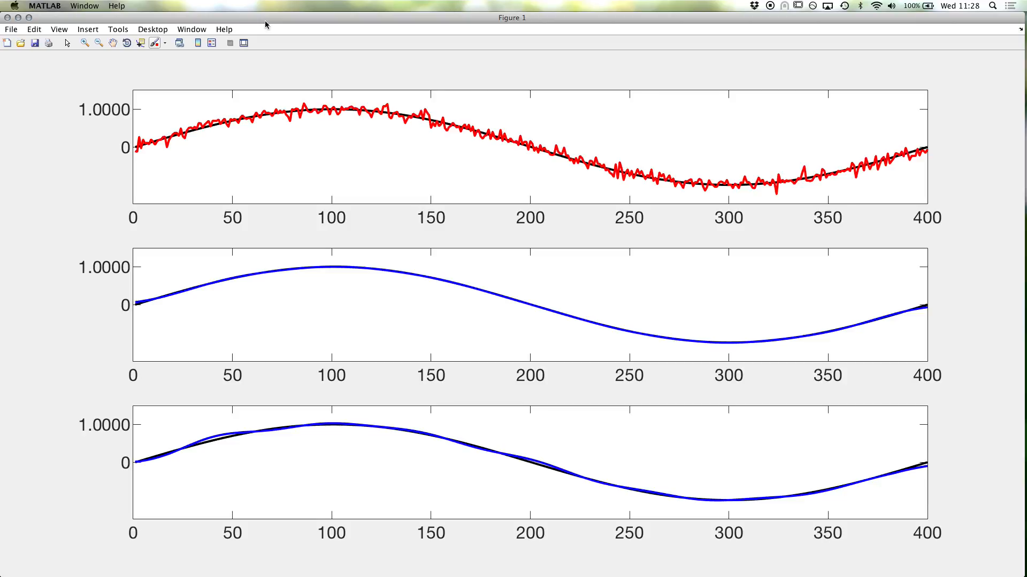
mouse_move(37, 95)
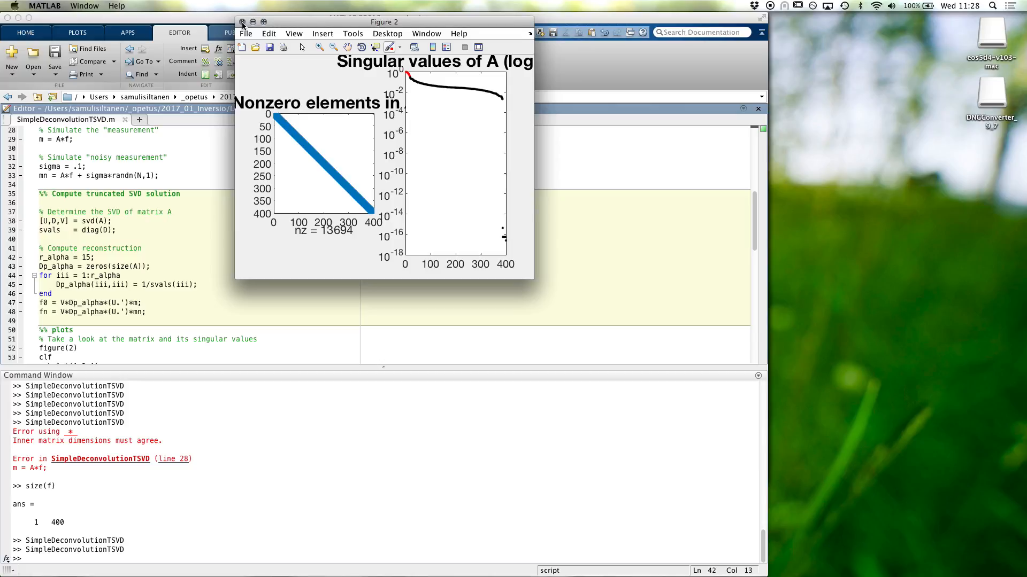
Close Figure 2 and scroll the editor down to the plots section.
left_click(242, 25)
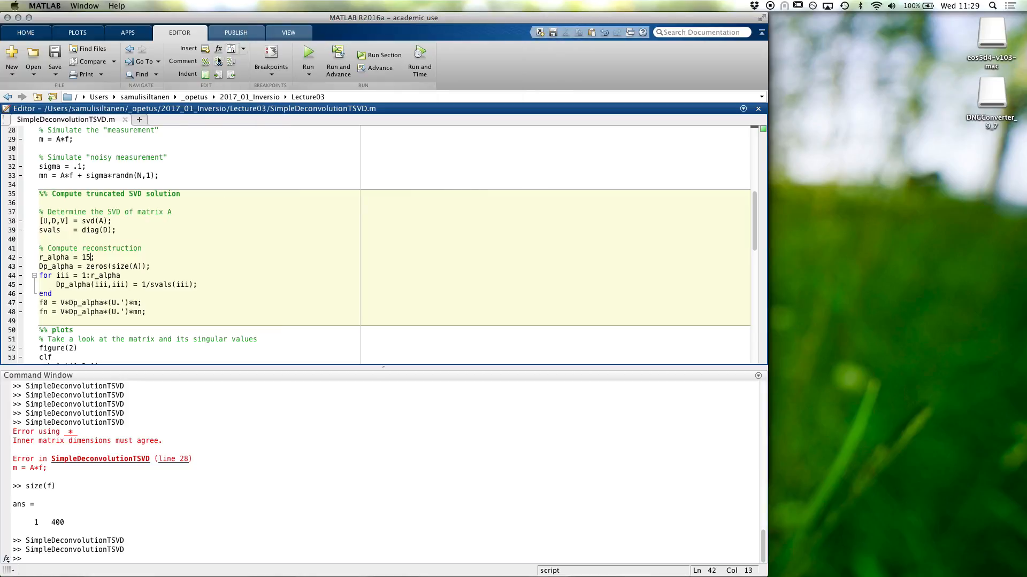
scroll("down", 3)
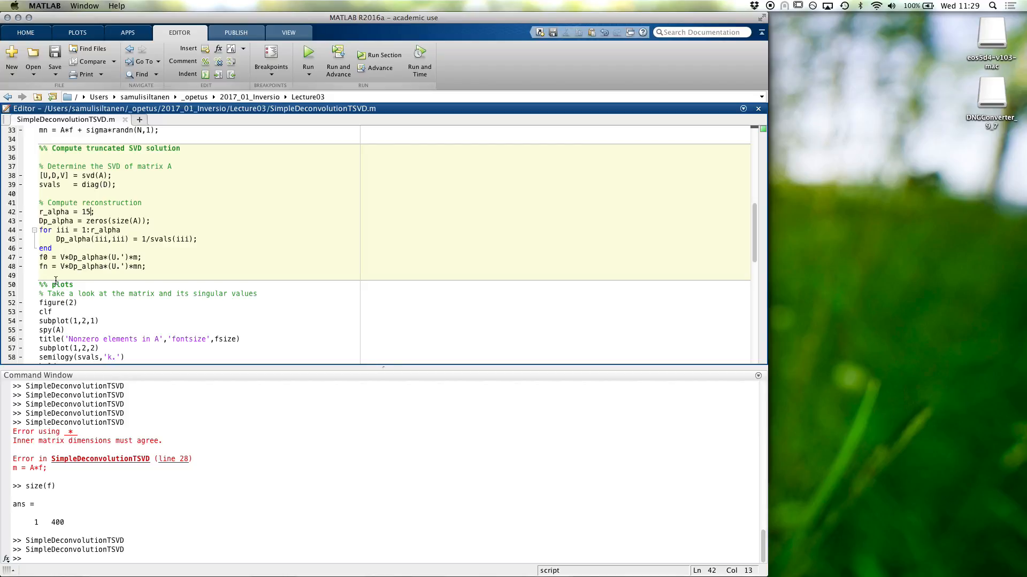
mouse_move(648, 126)
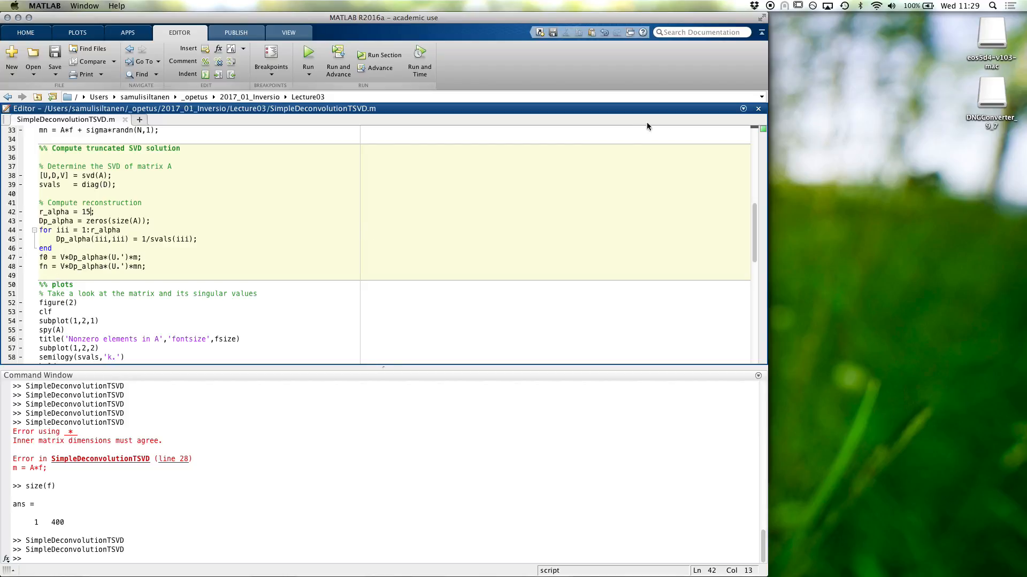